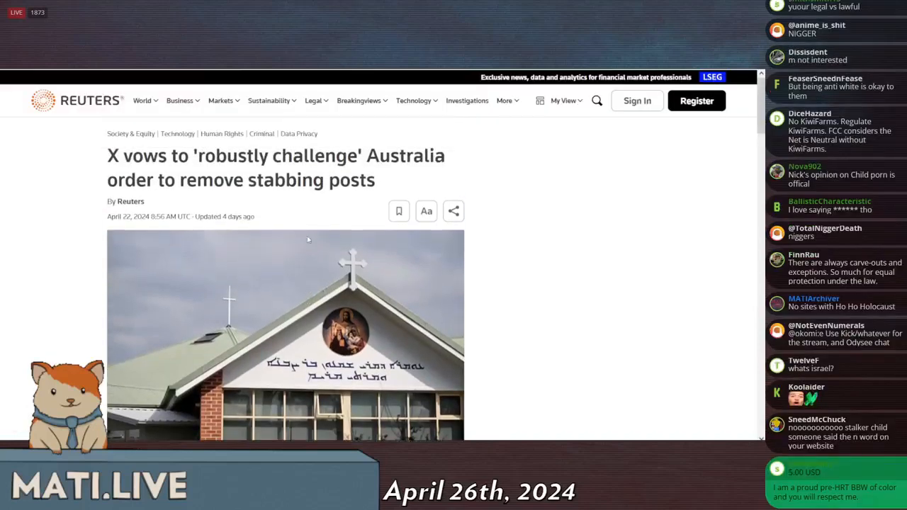
# Scroll down the thread to the post about a Tasmanian politician wanting Musk jailed
pyautogui.scroll(-3)
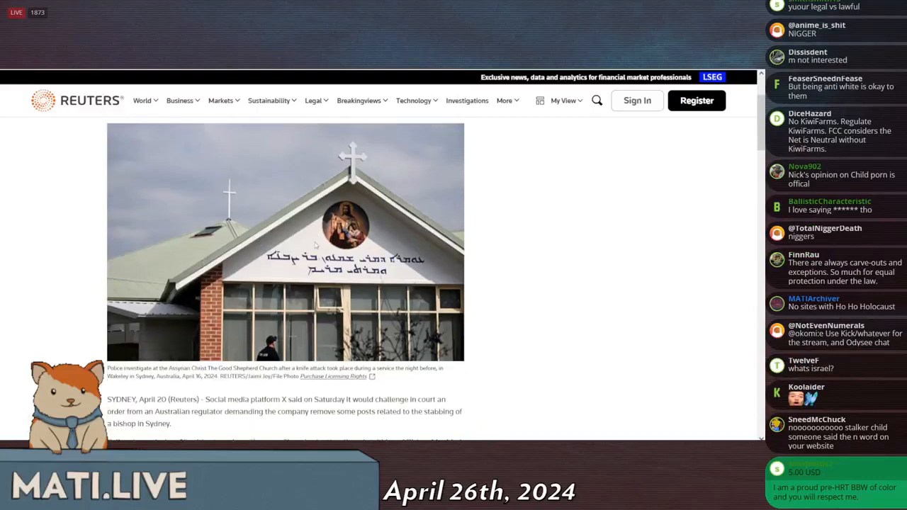
pyautogui.scroll(-3)
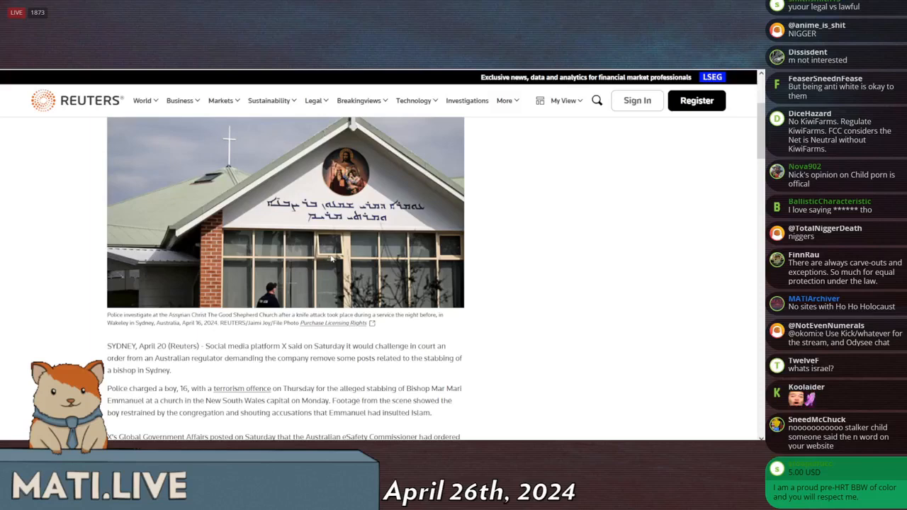
pyautogui.scroll(-3)
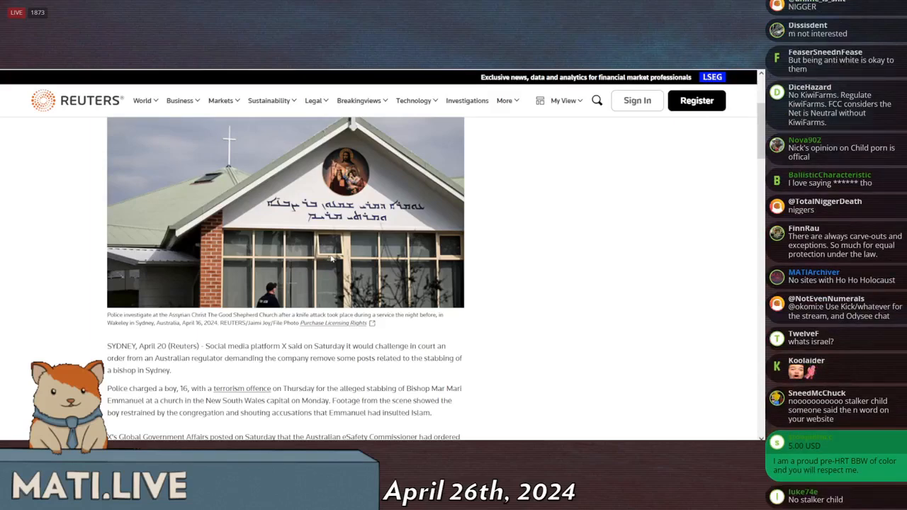
pyautogui.scroll(-3)
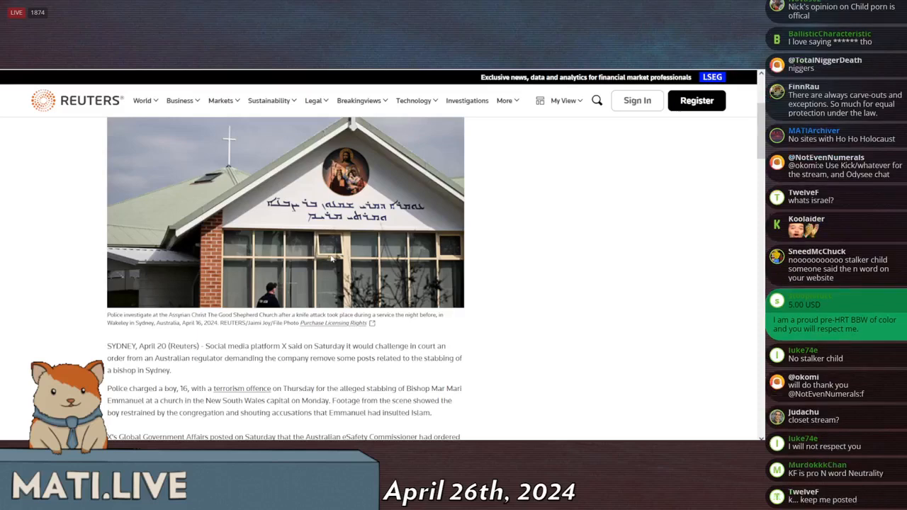
pyautogui.scroll(-3)
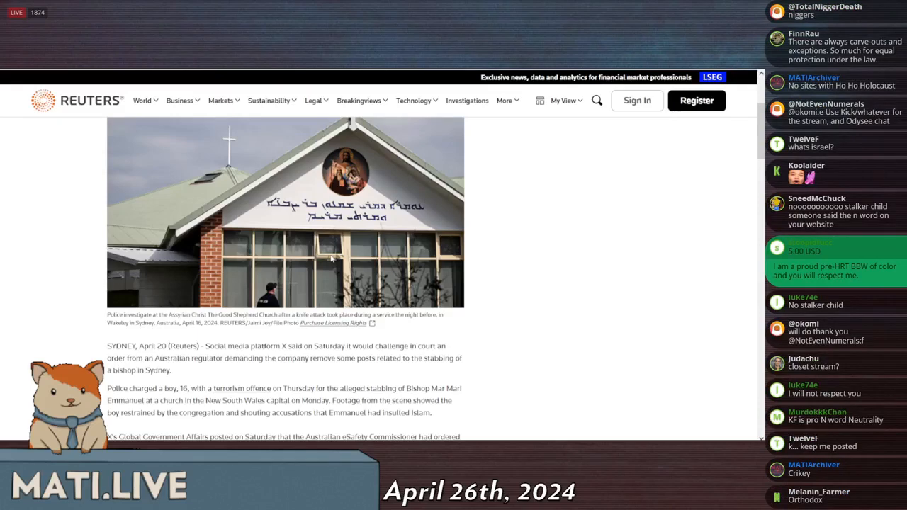
pyautogui.scroll(-3)
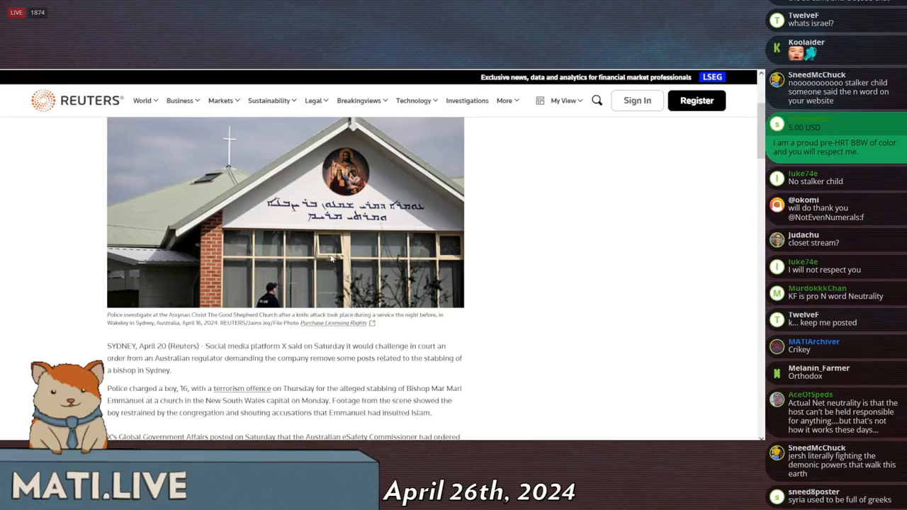
pyautogui.scroll(-3)
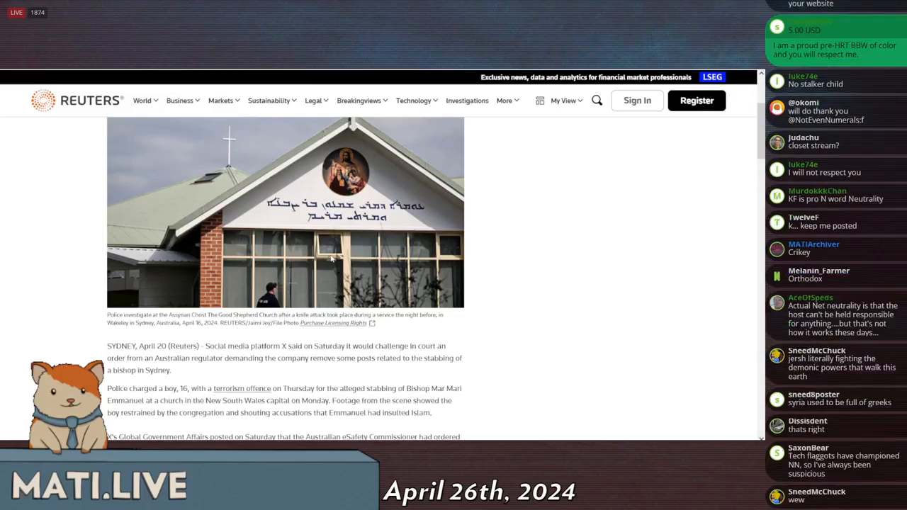
pyautogui.scroll(-3)
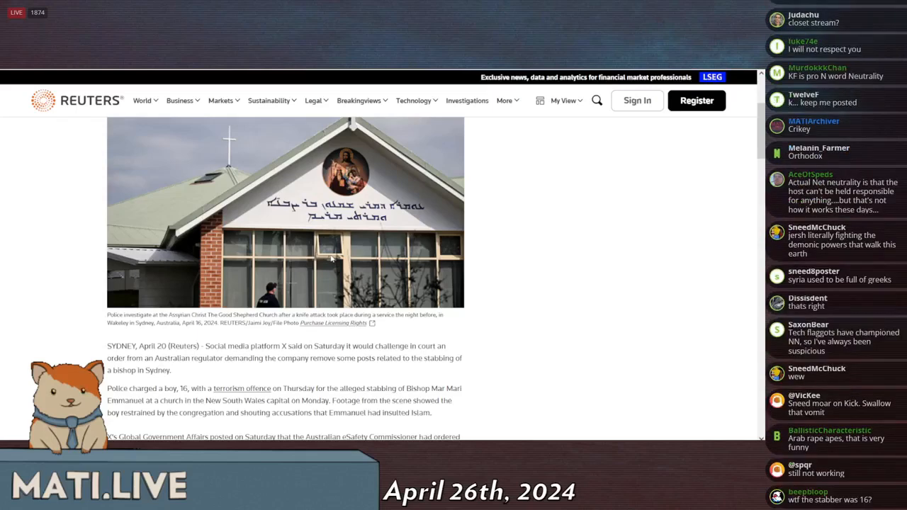
pyautogui.scroll(-3)
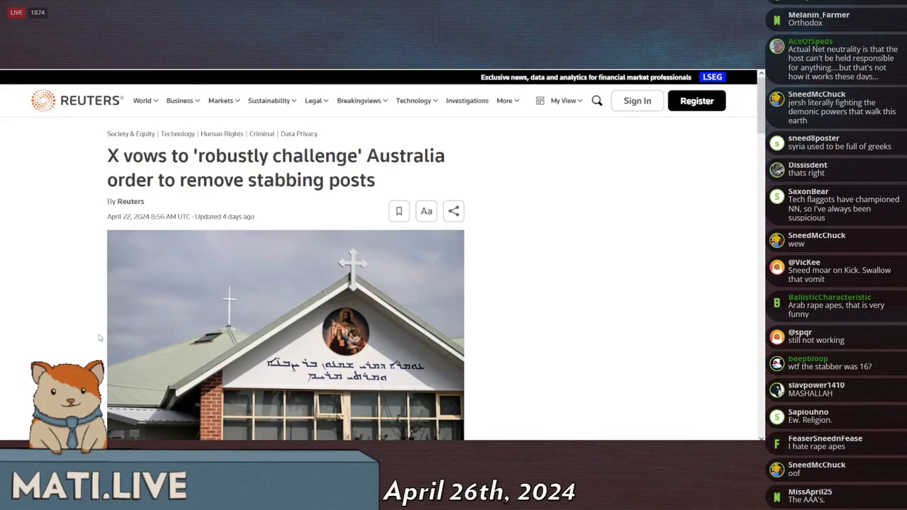
pyautogui.scroll(-3)
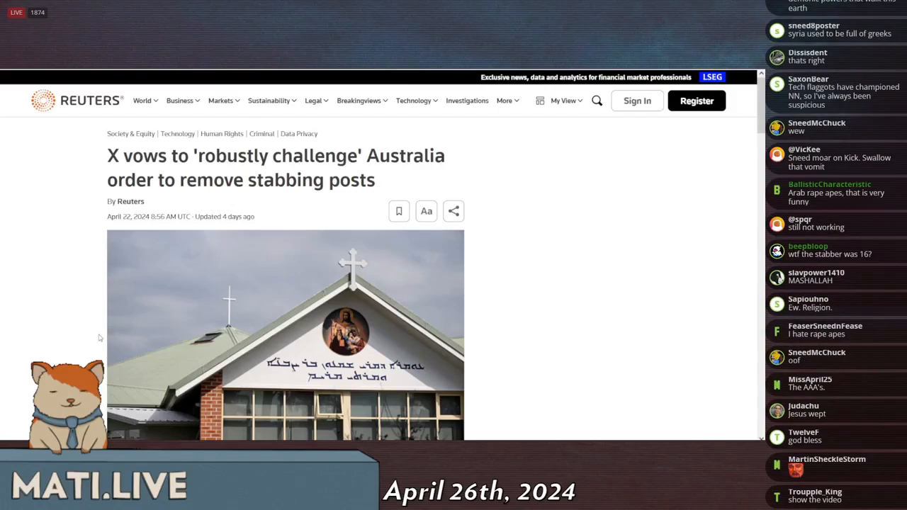
pyautogui.scroll(-3)
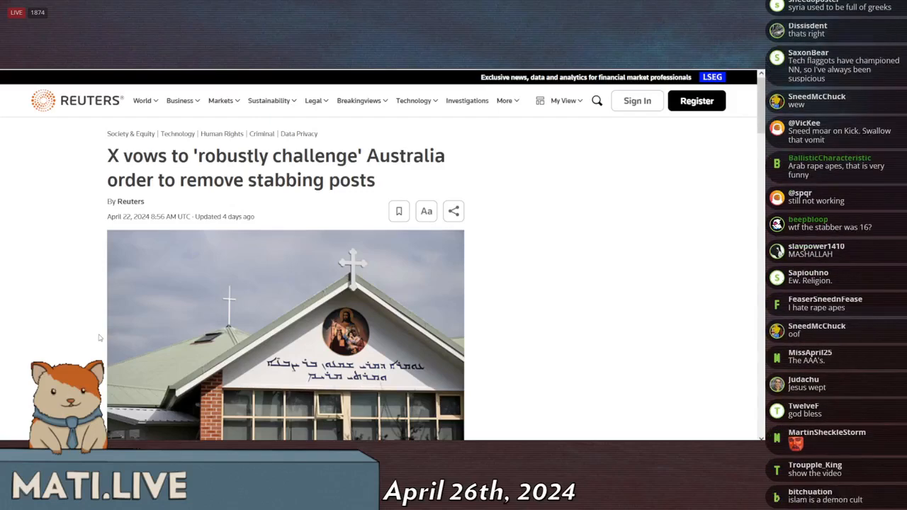
pyautogui.scroll(-3)
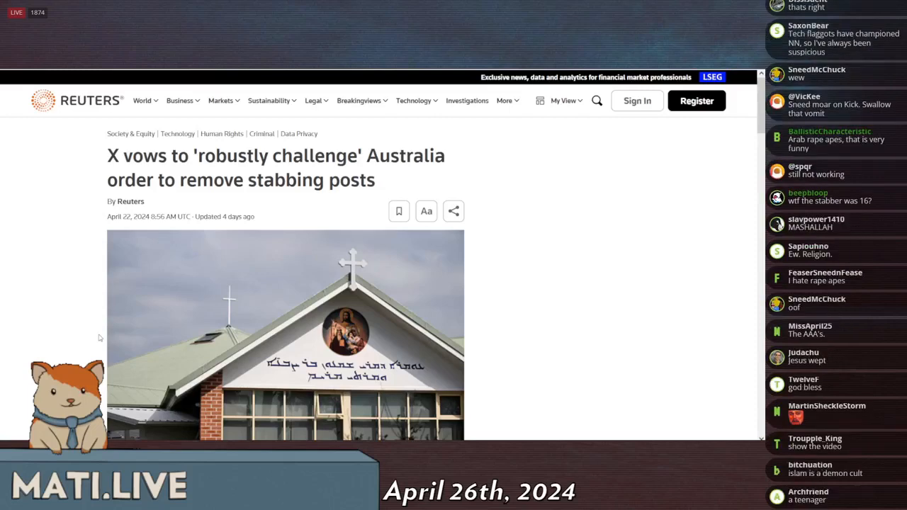
pyautogui.scroll(-3)
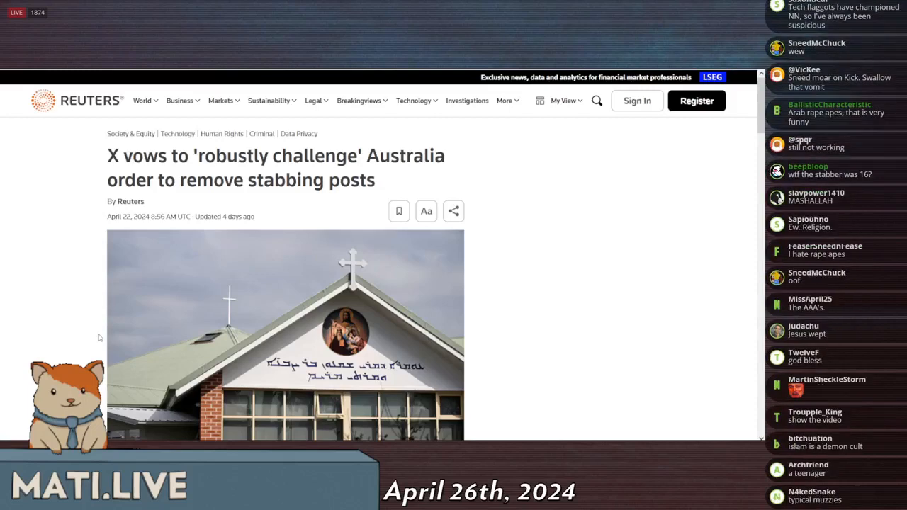
pyautogui.scroll(-3)
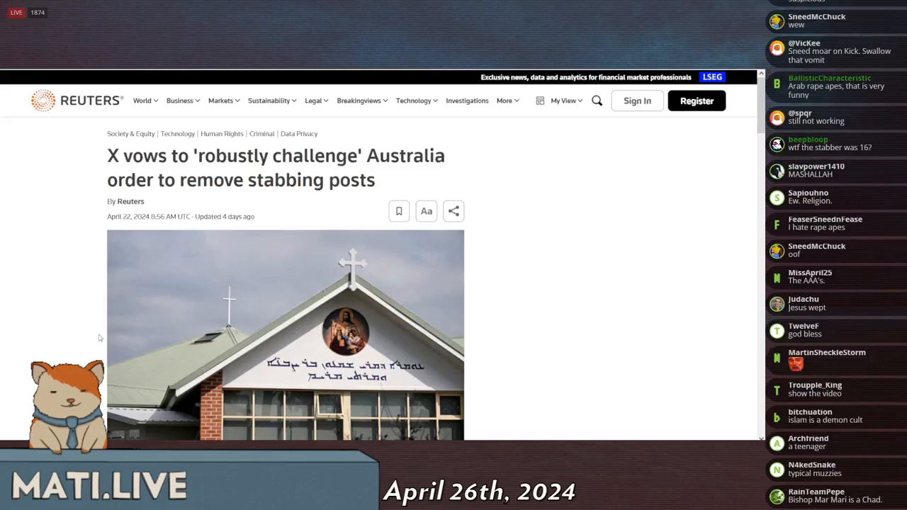
pyautogui.scroll(-3)
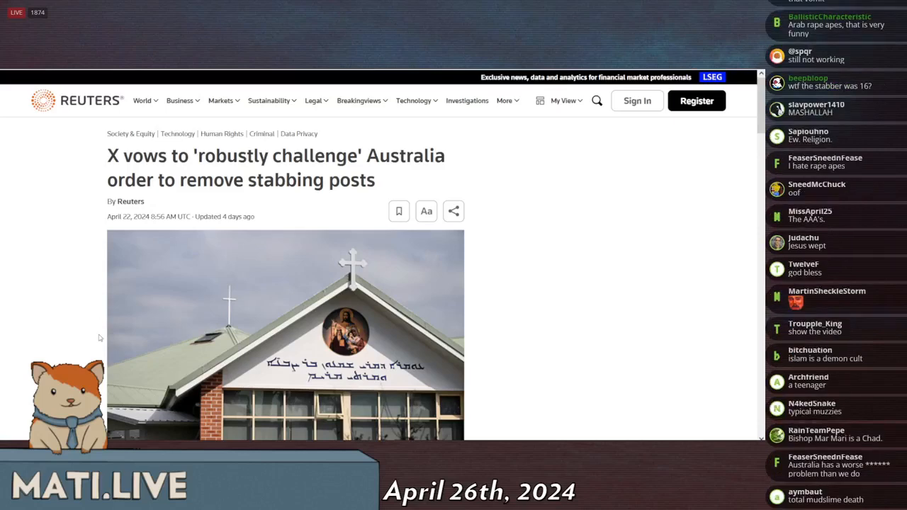
pyautogui.scroll(-3)
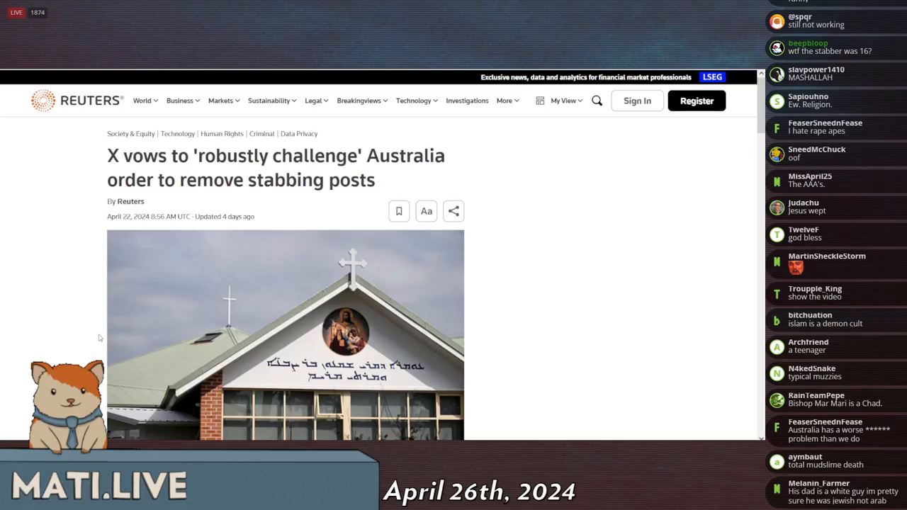
pyautogui.scroll(-3)
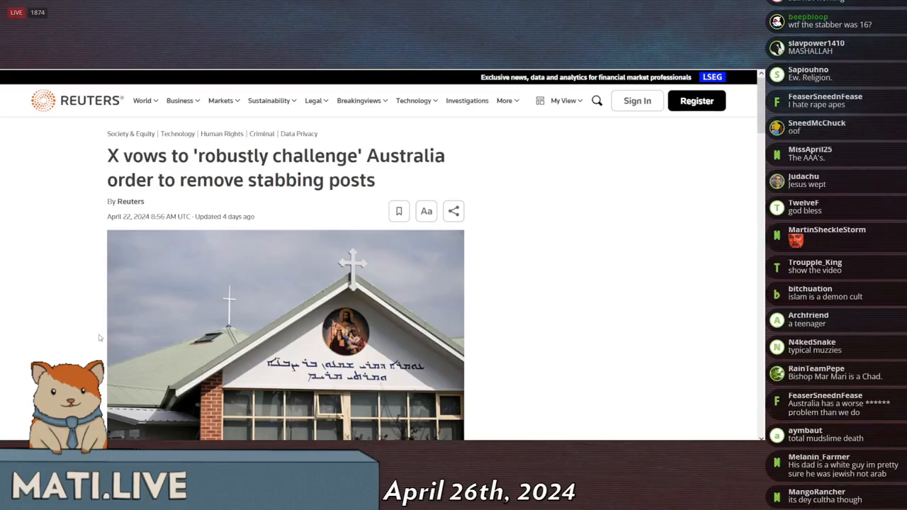
pyautogui.scroll(-3)
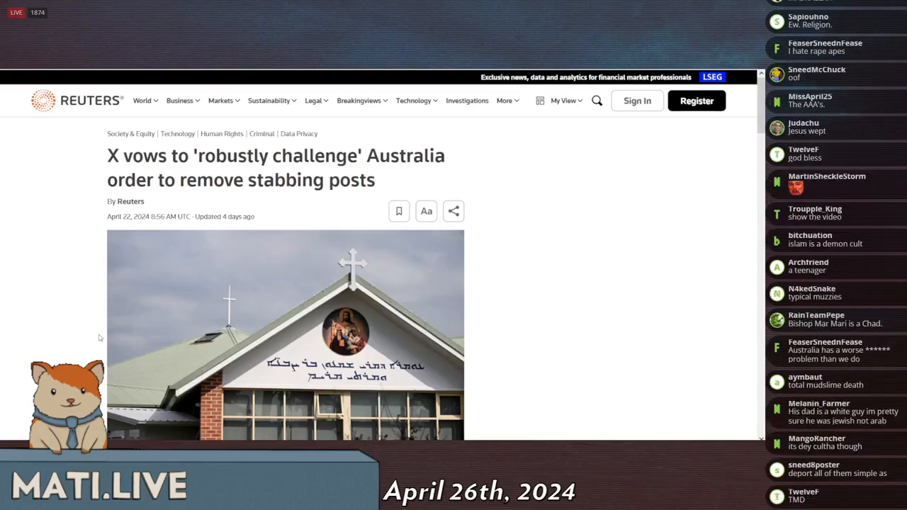
pyautogui.scroll(-3)
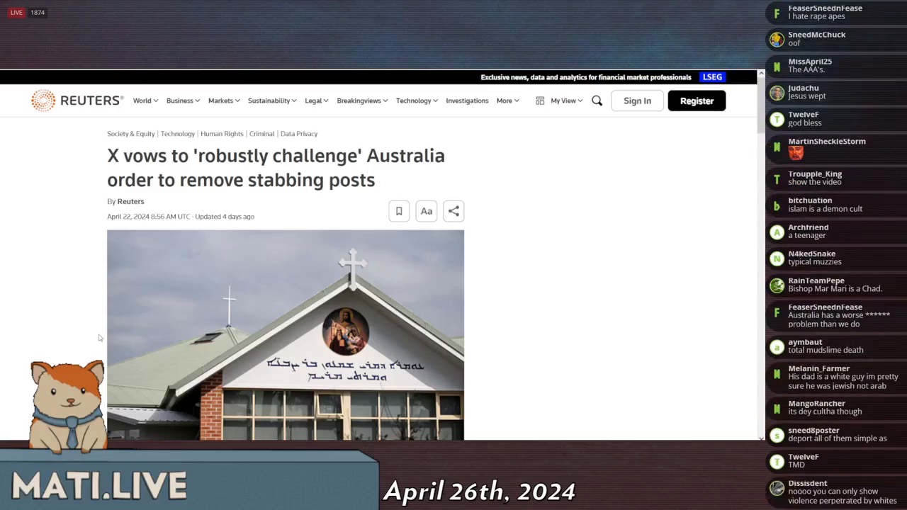
pyautogui.scroll(-3)
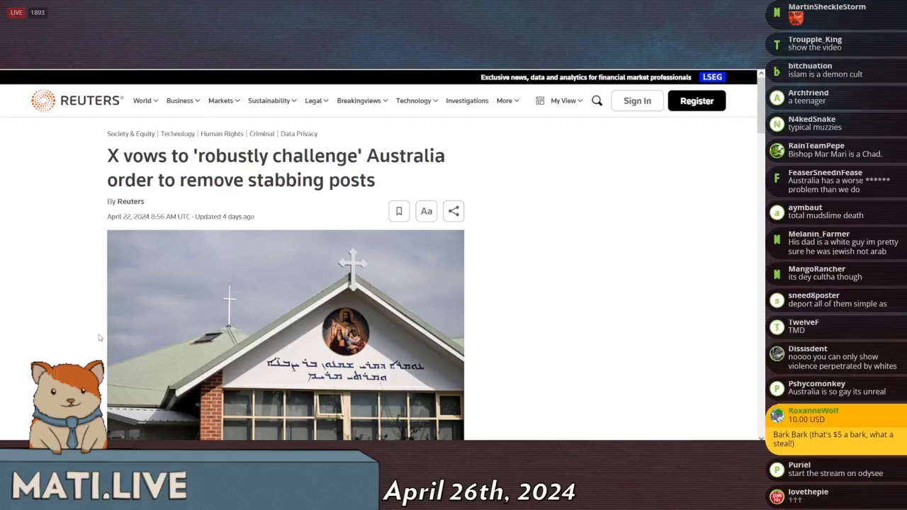
pyautogui.scroll(-3)
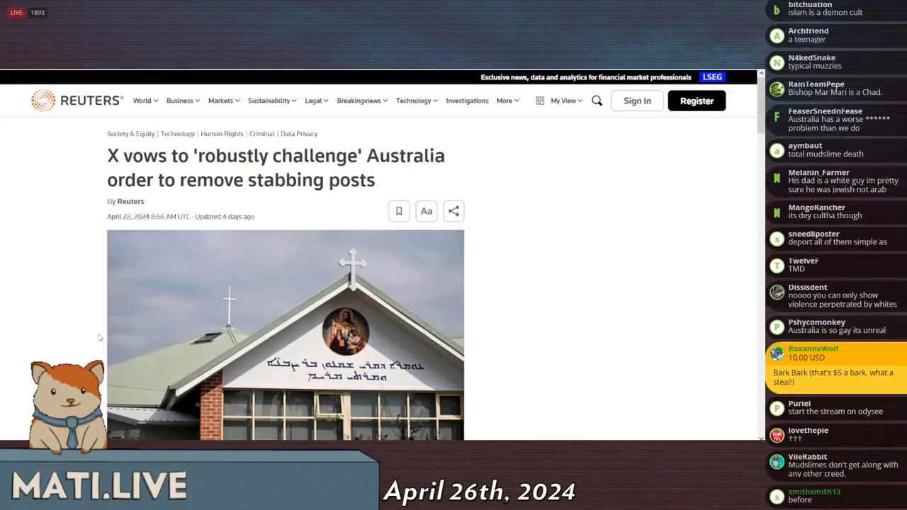
pyautogui.scroll(-3)
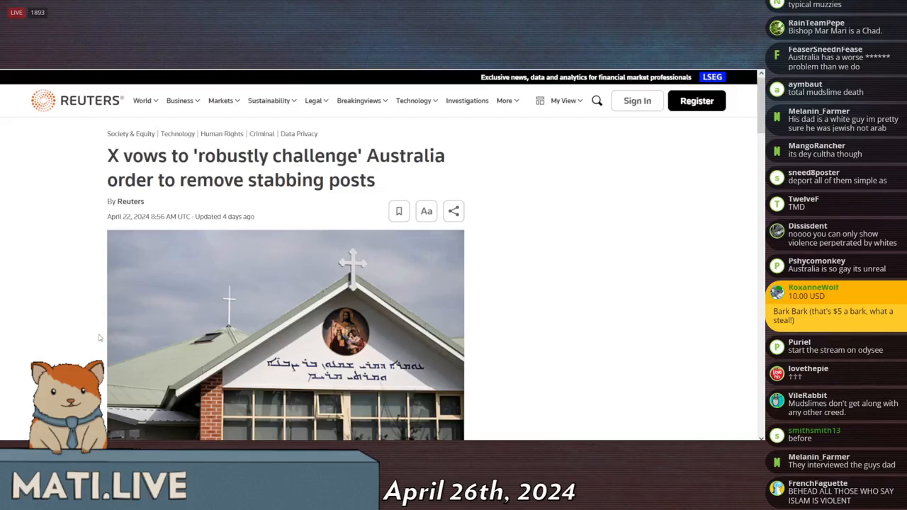
pyautogui.scroll(-3)
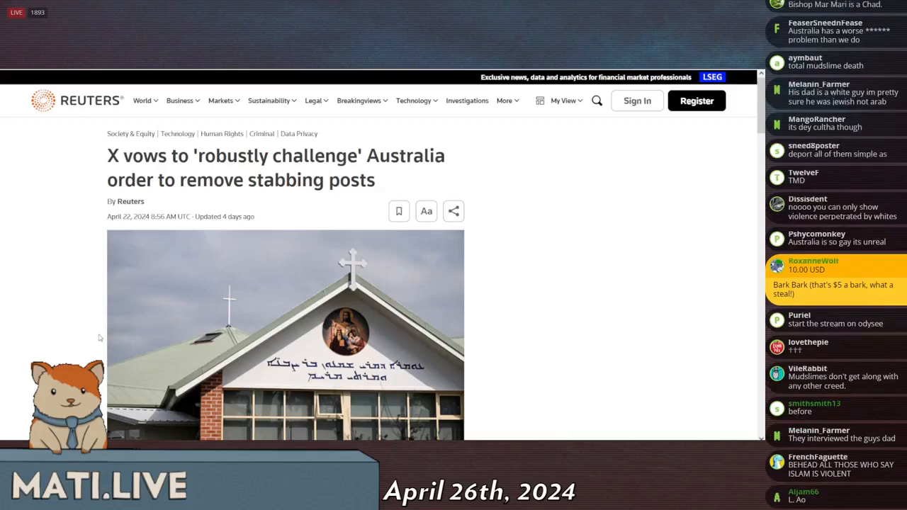
pyautogui.scroll(-3)
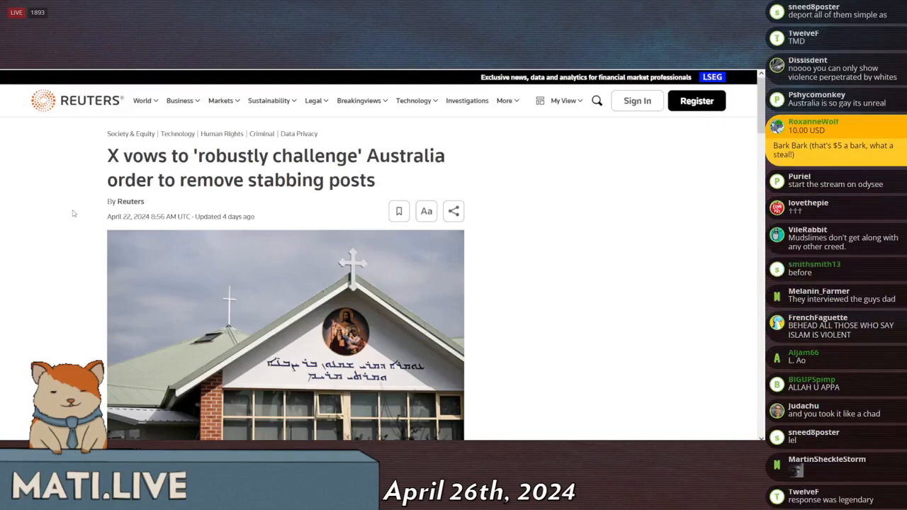
pyautogui.scroll(-3)
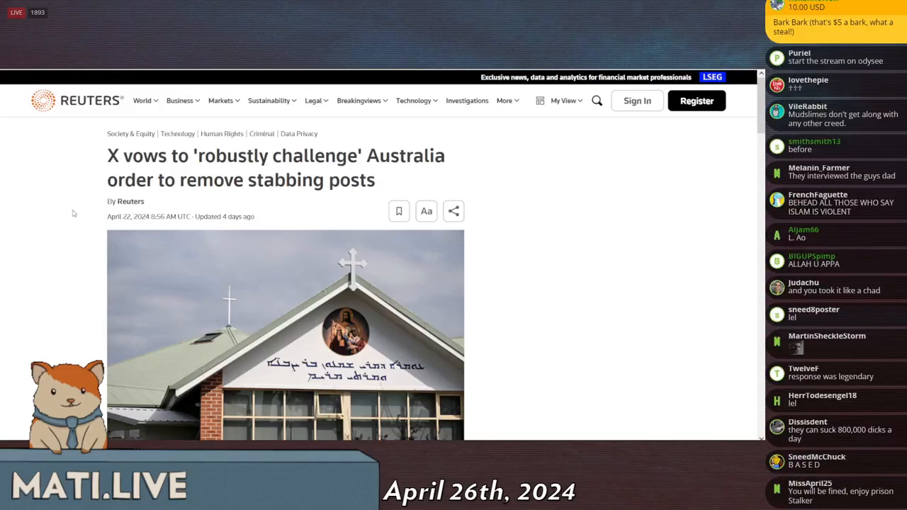
pyautogui.scroll(-3)
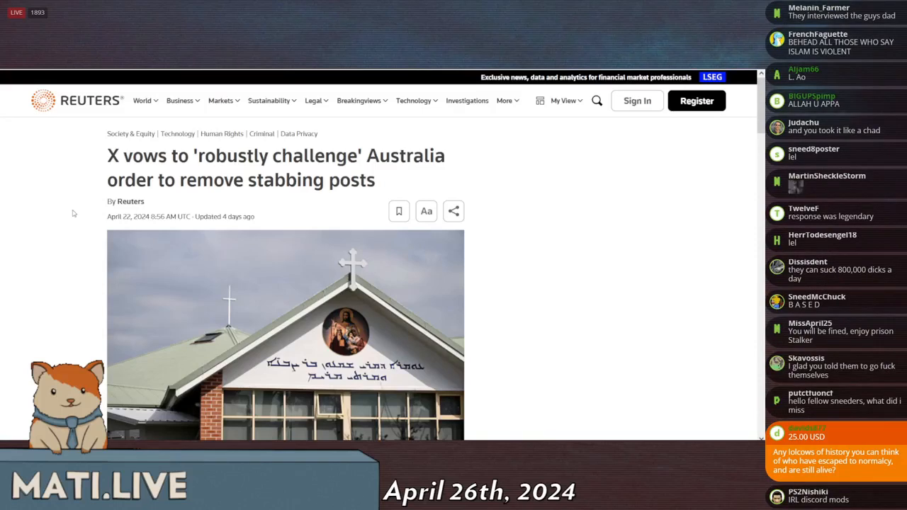
pyautogui.scroll(-3)
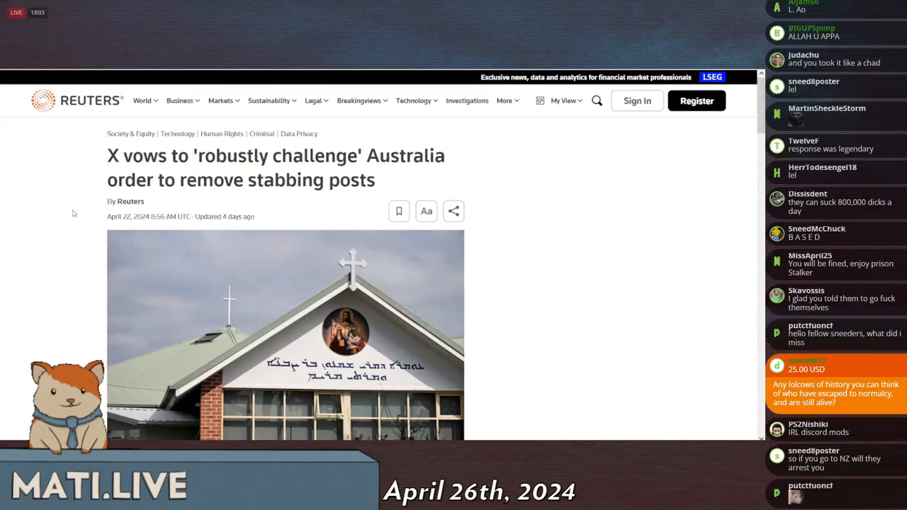
pyautogui.scroll(-3)
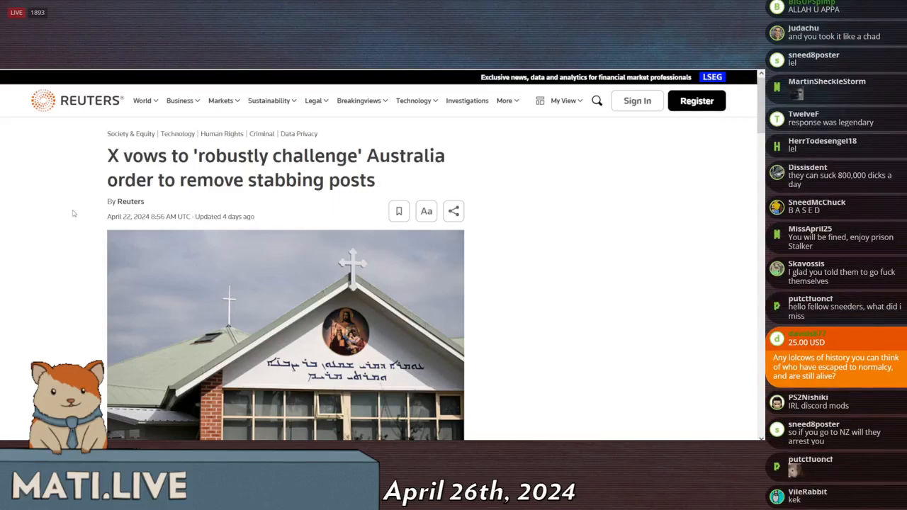
pyautogui.scroll(-3)
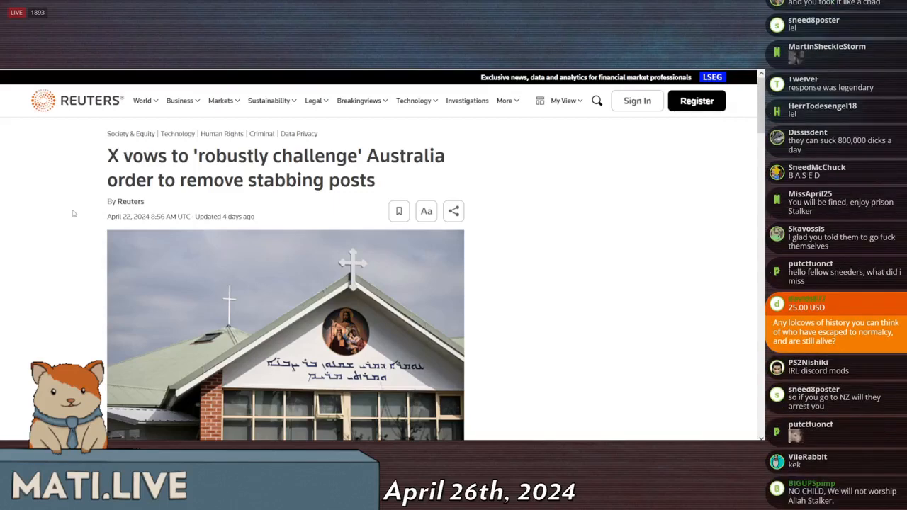
pyautogui.scroll(-3)
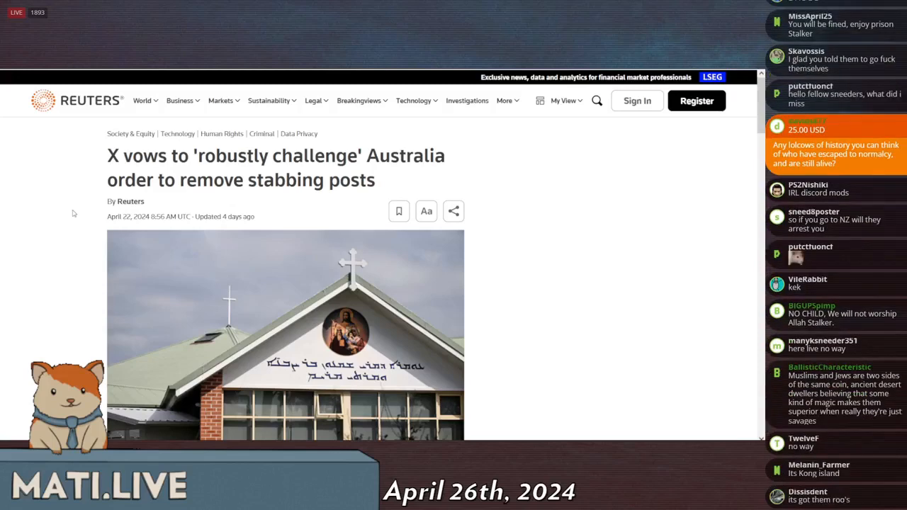
pyautogui.scroll(-3)
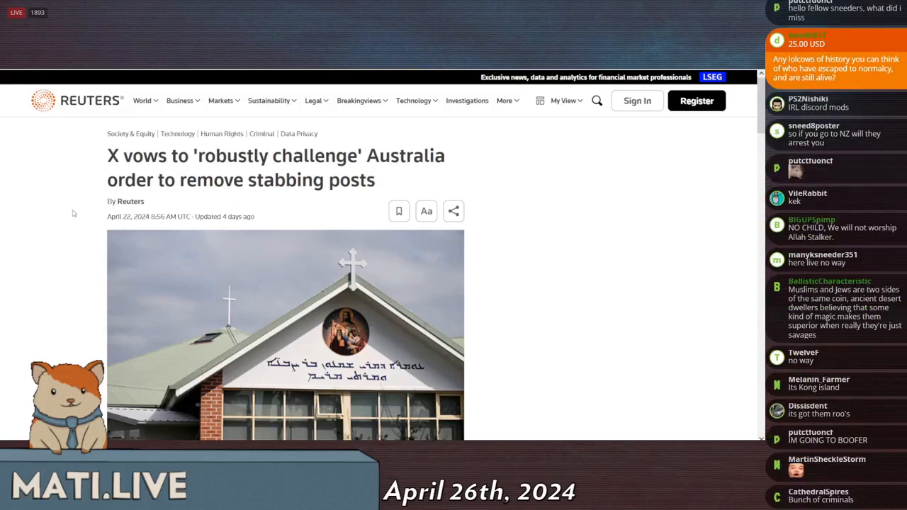
pyautogui.scroll(-3)
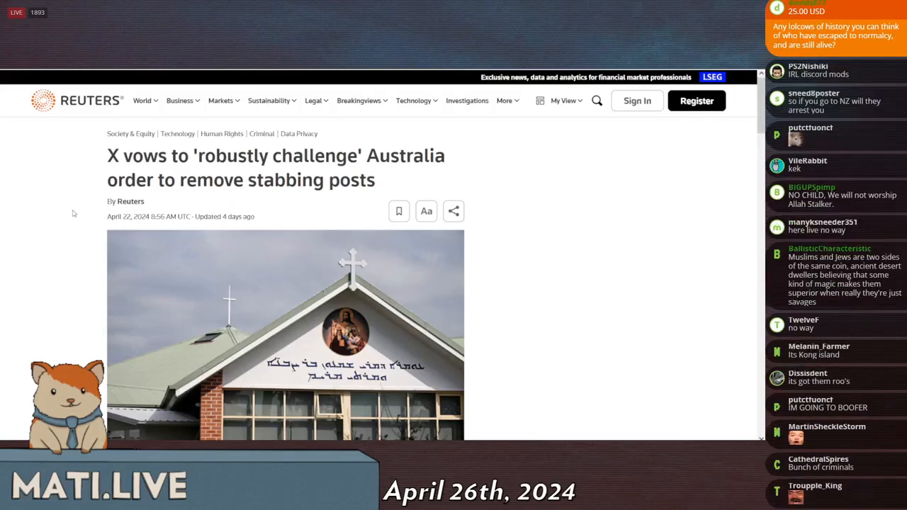
pyautogui.scroll(-3)
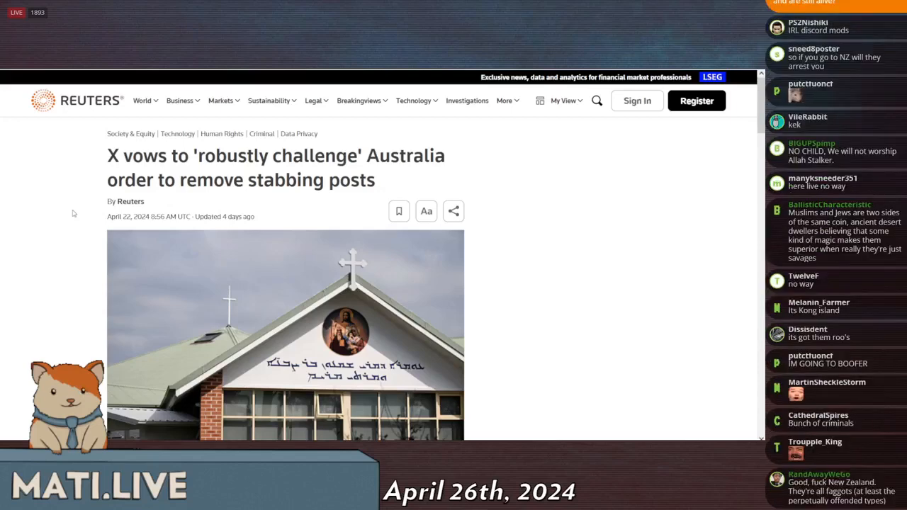
pyautogui.scroll(-3)
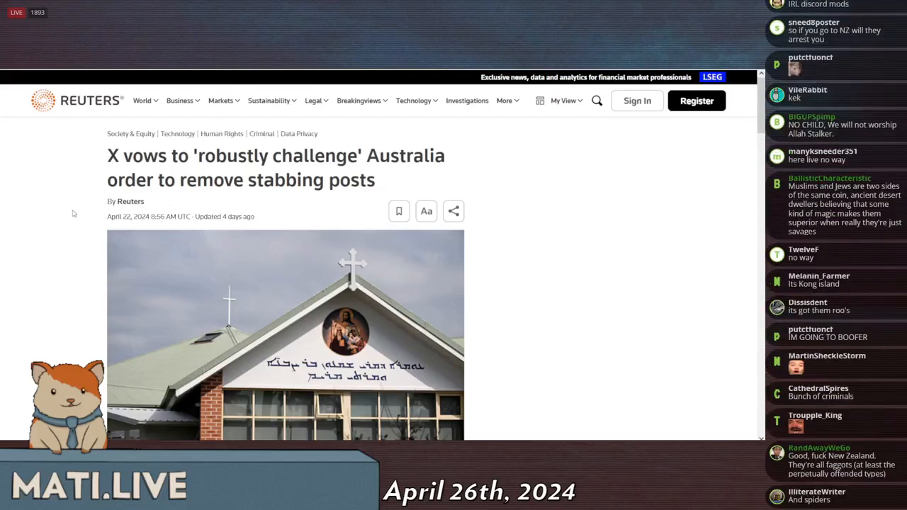
pyautogui.scroll(-3)
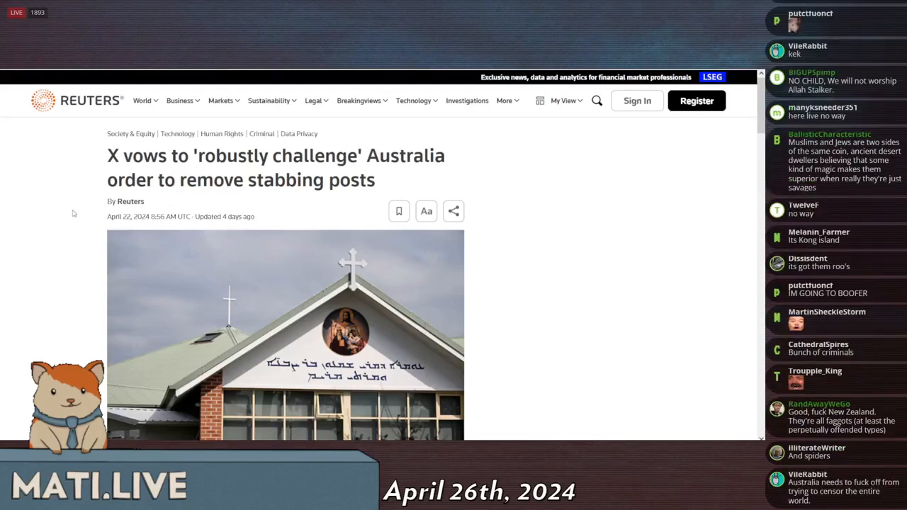
pyautogui.scroll(-3)
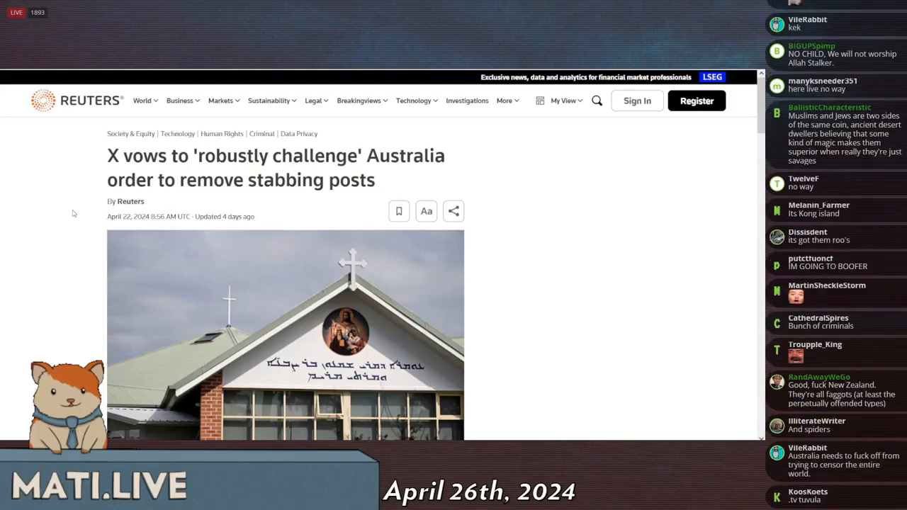
pyautogui.scroll(-3)
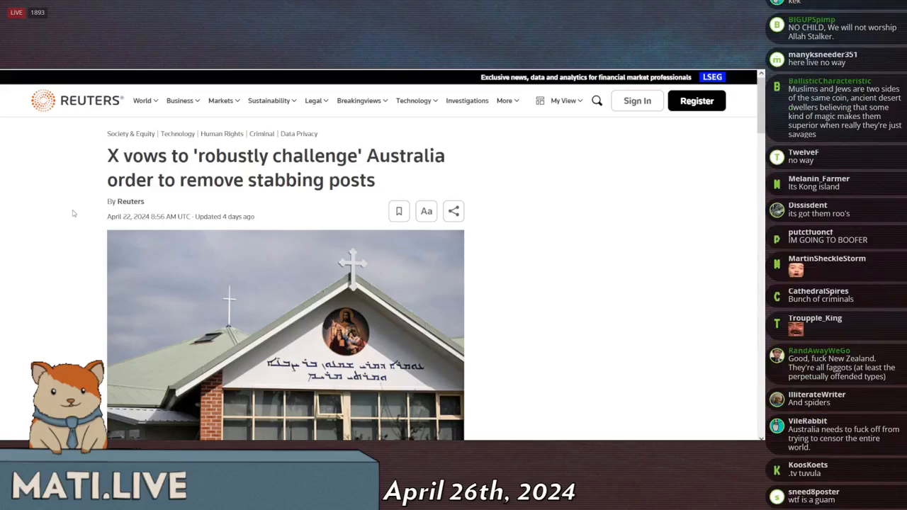
pyautogui.scroll(-3)
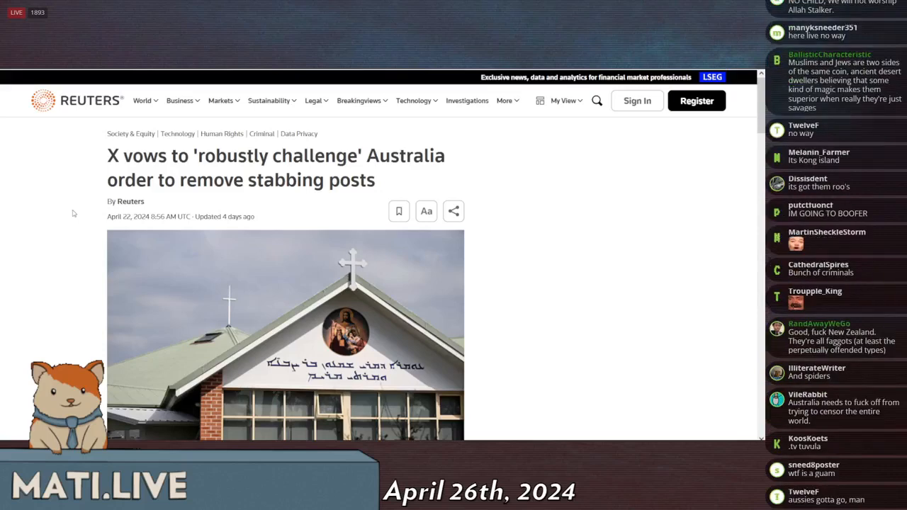
pyautogui.scroll(-3)
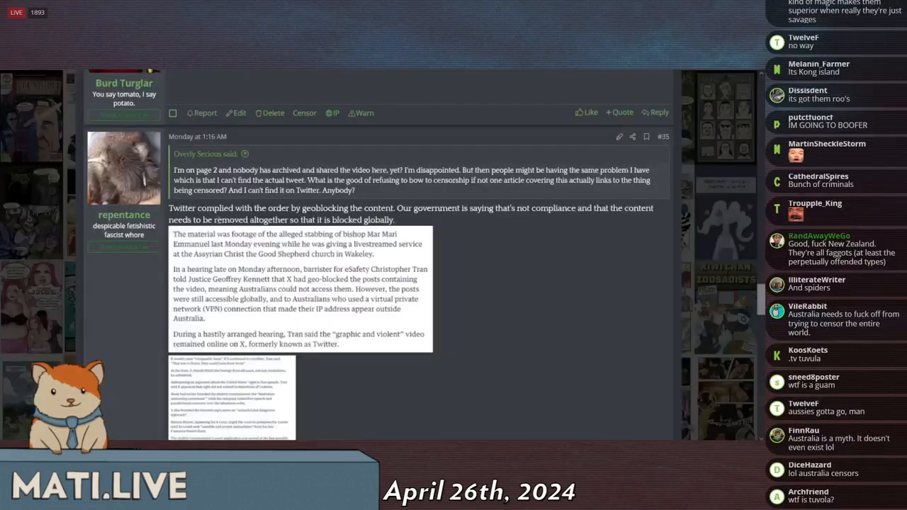
pyautogui.scroll(-3)
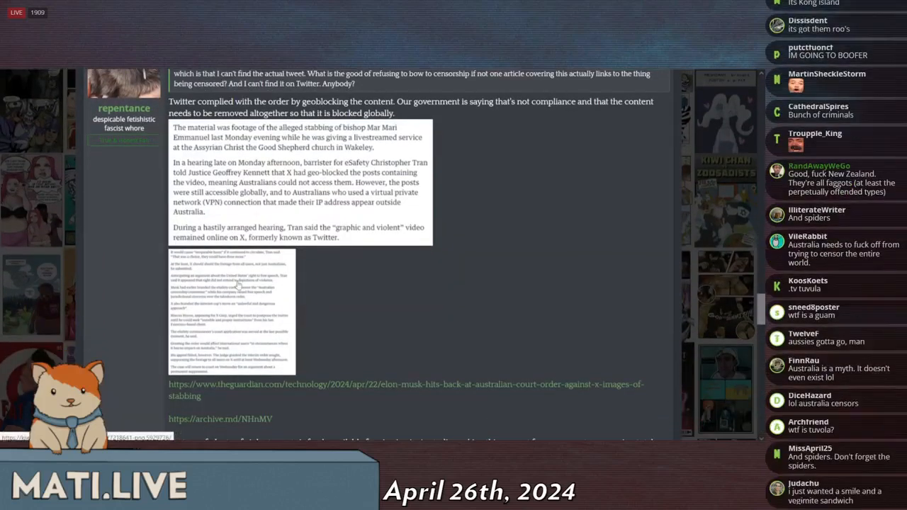
# Start the embedded Sky News interview playing and settle the view on the video
pyautogui.click(238, 319)
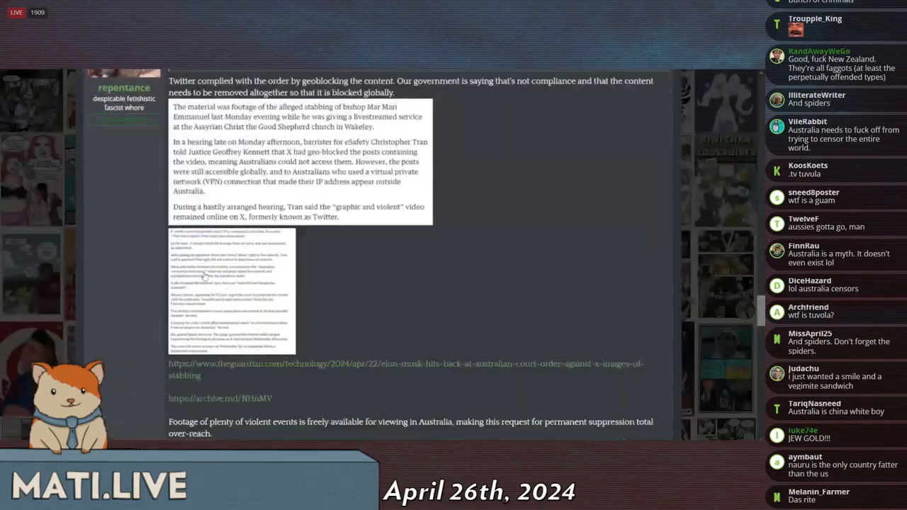
pyautogui.scroll(-3)
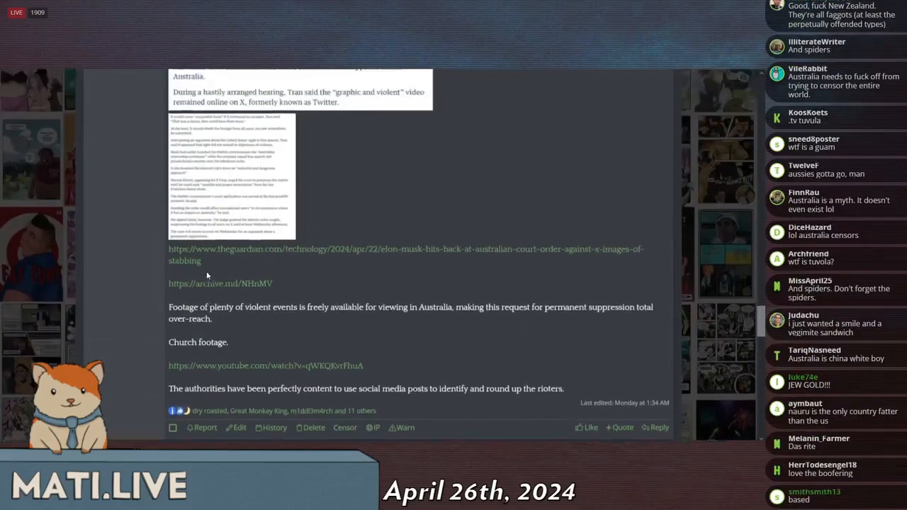
pyautogui.scroll(3)
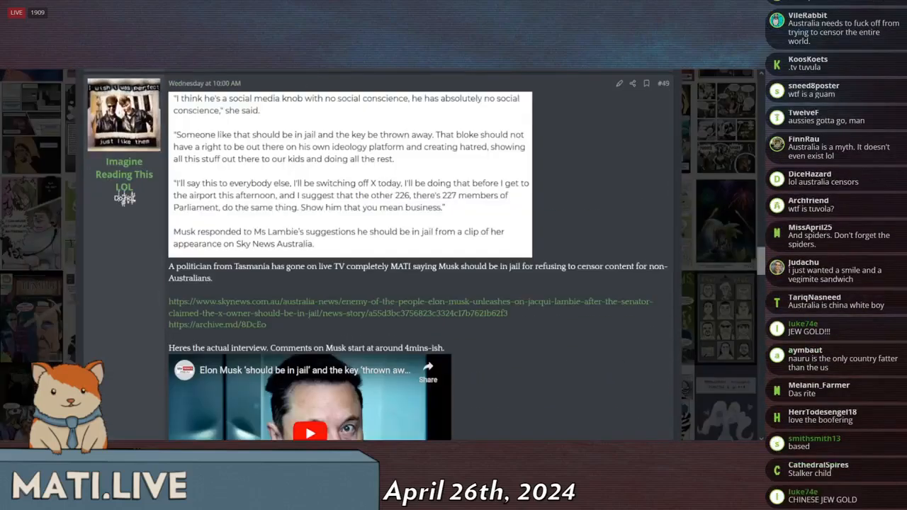
pyautogui.scroll(-3)
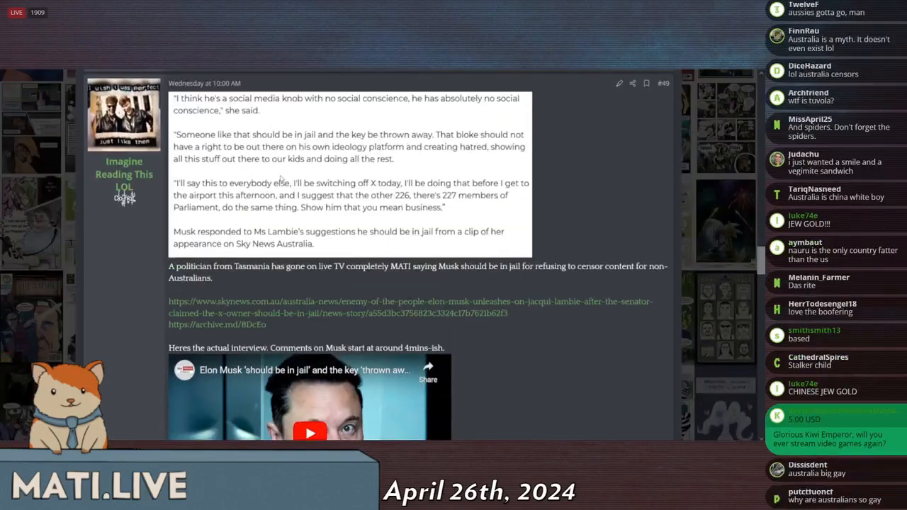
pyautogui.scroll(-3)
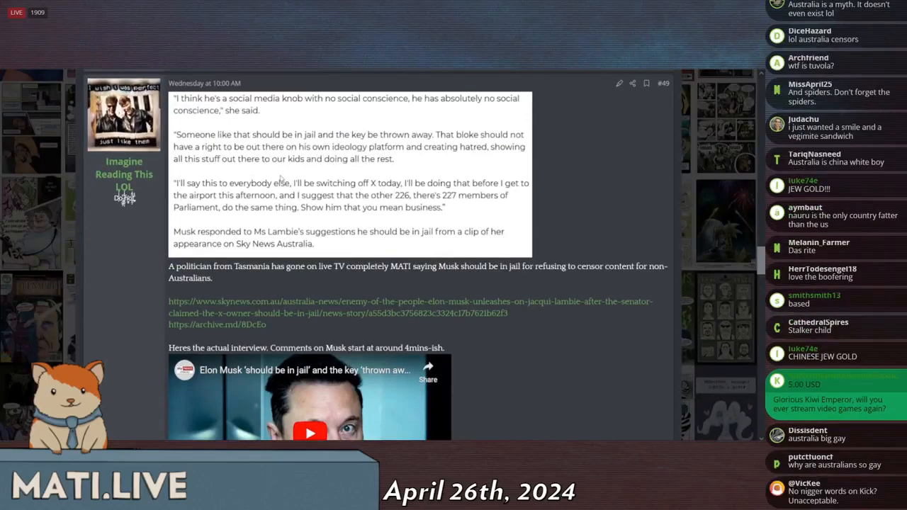
pyautogui.scroll(-3)
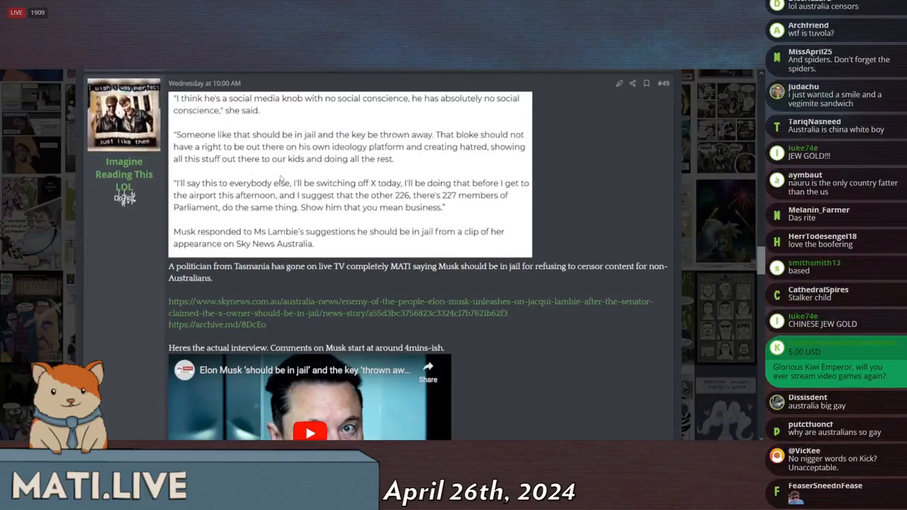
pyautogui.scroll(-3)
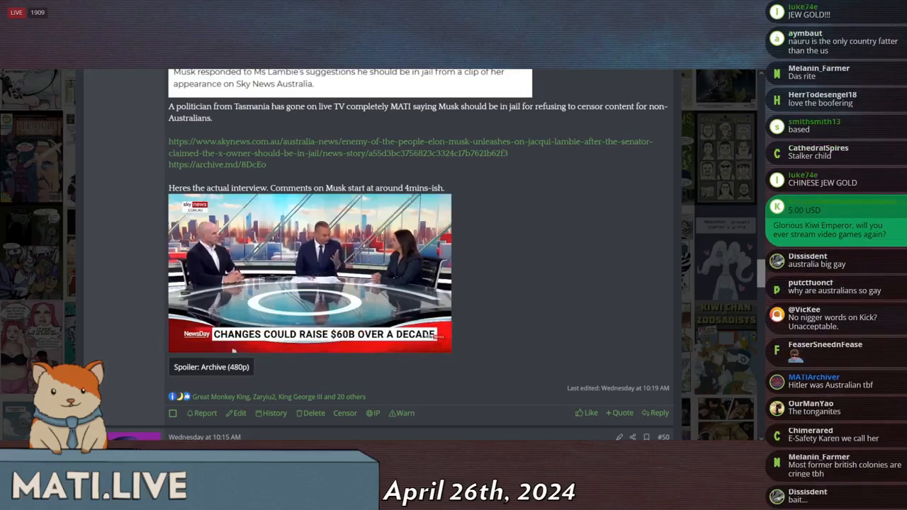
# Pause the embedded Sky News clip in the Musk-jailing post
pyautogui.scroll(-3)
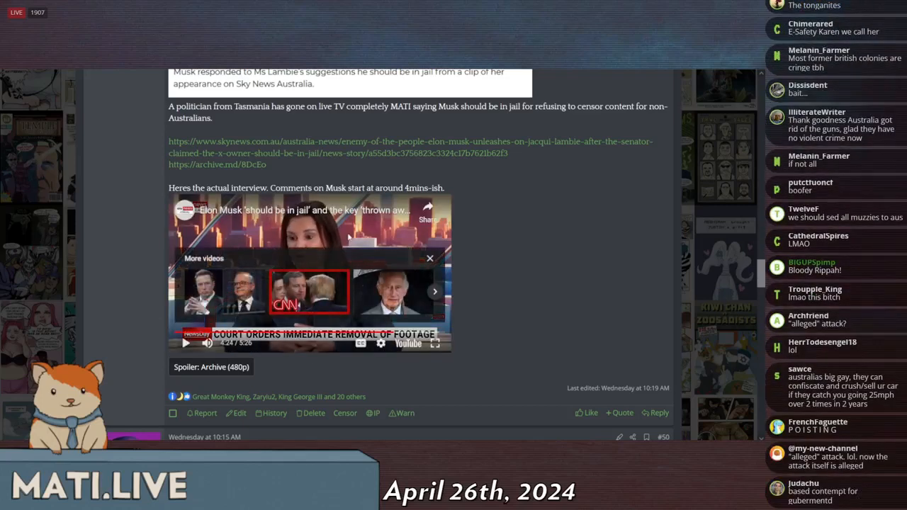
pyautogui.scroll(-3)
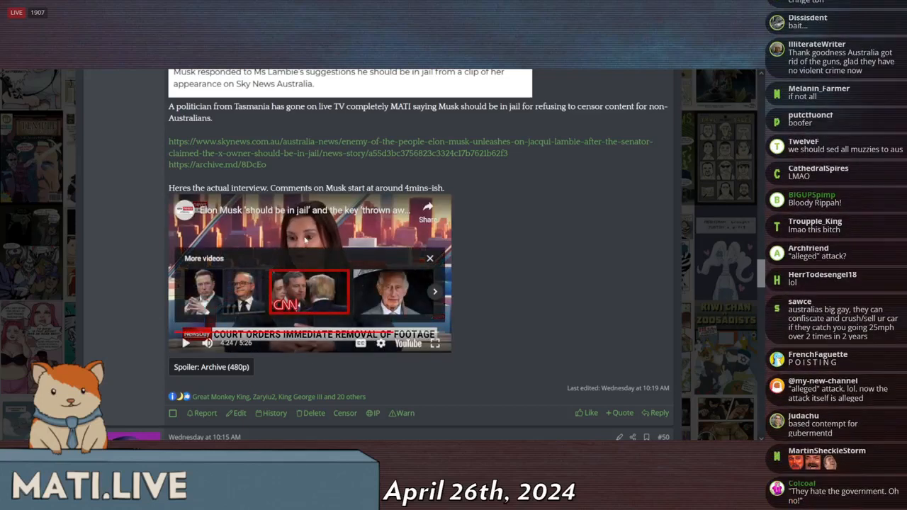
pyautogui.scroll(-3)
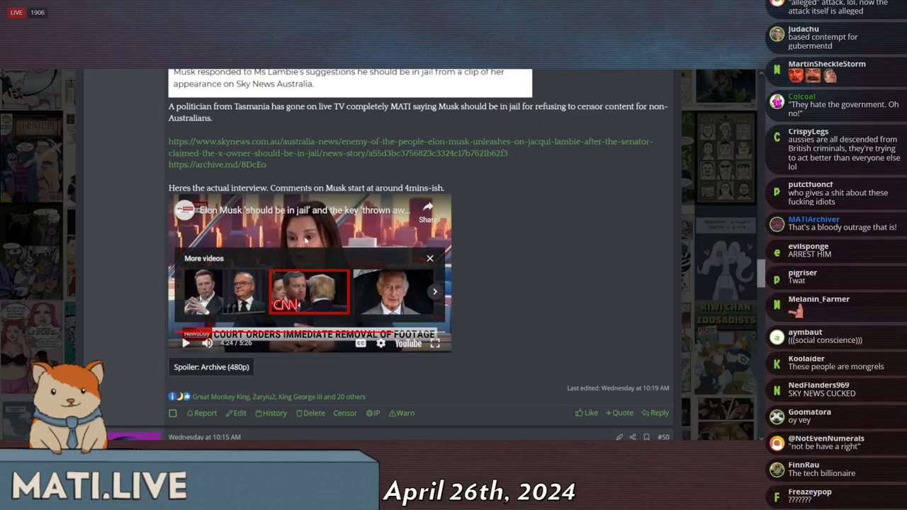
pyautogui.click(430, 258)
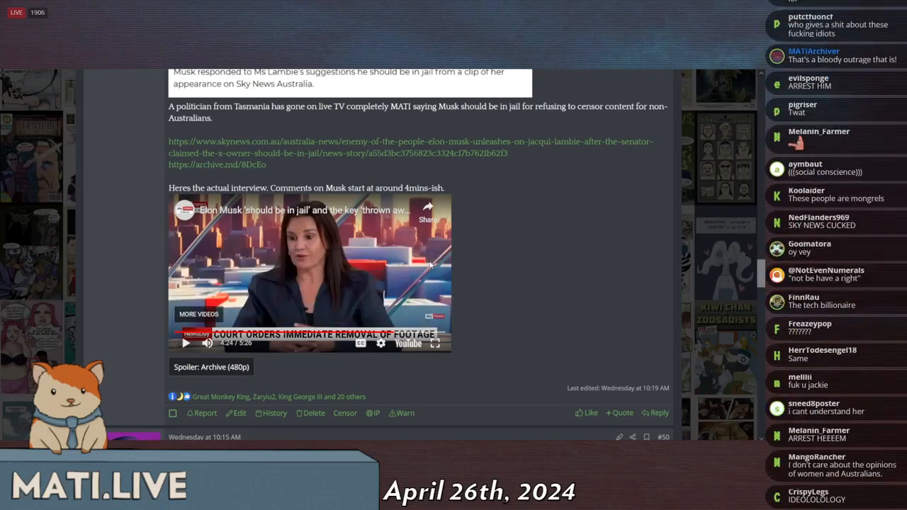
# Scroll down through the Reuters article on X challenging Australia's stabbing-post removal order
pyautogui.scroll(-3)
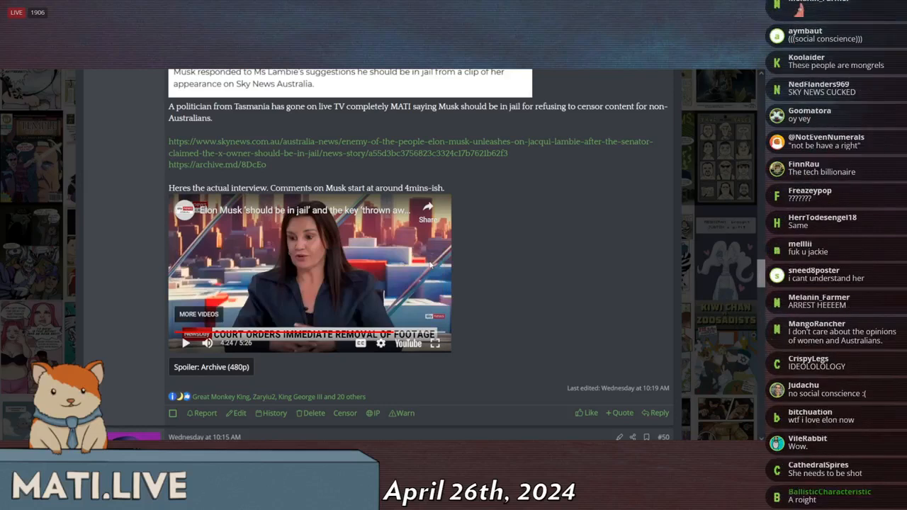
pyautogui.scroll(-3)
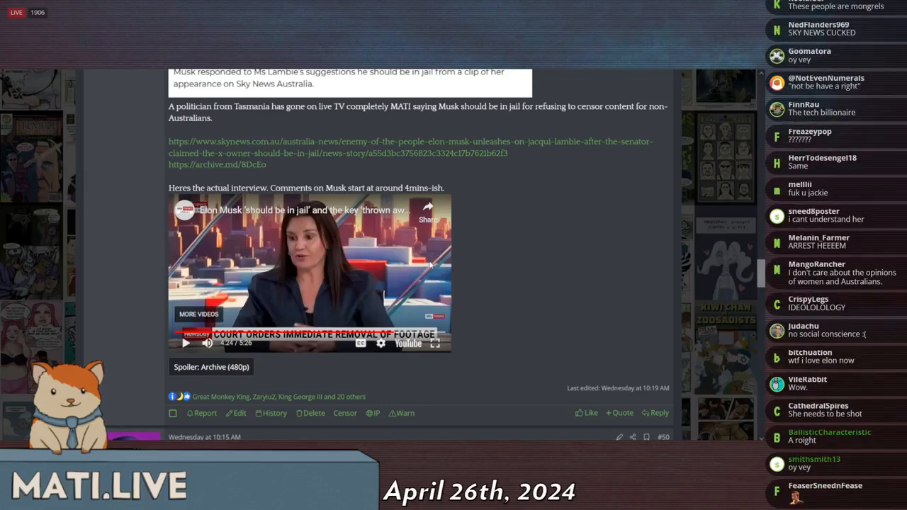
pyautogui.scroll(-3)
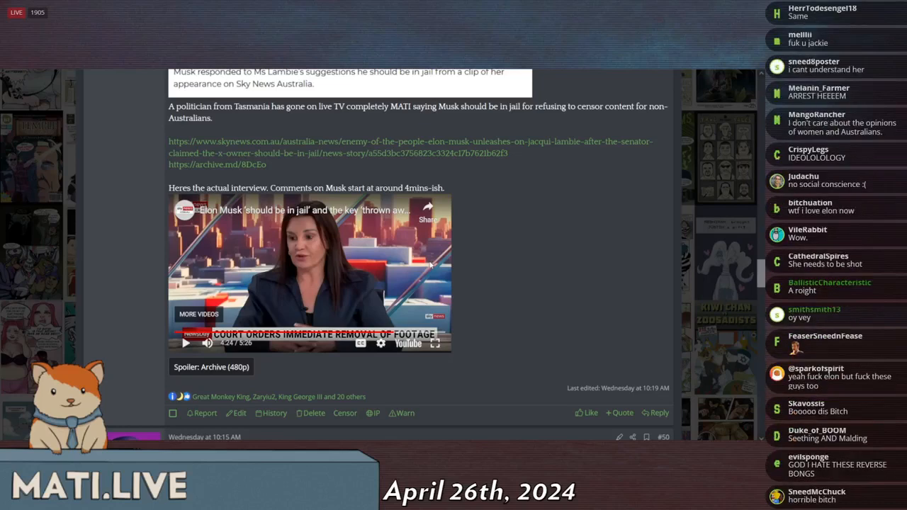
pyautogui.scroll(-3)
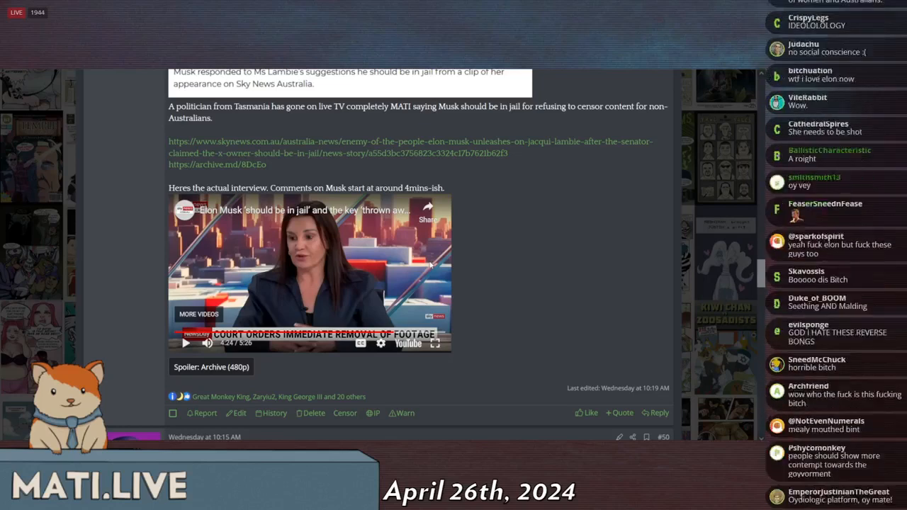
pyautogui.scroll(-3)
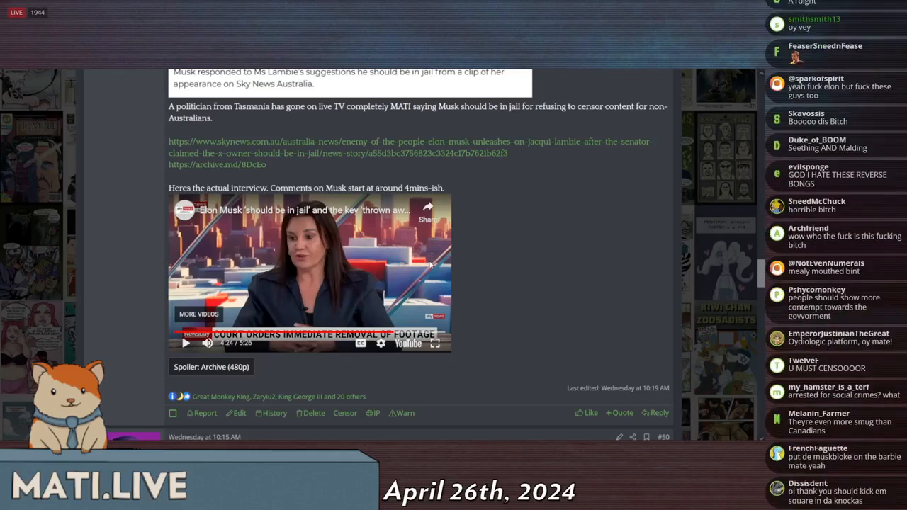
pyautogui.scroll(-3)
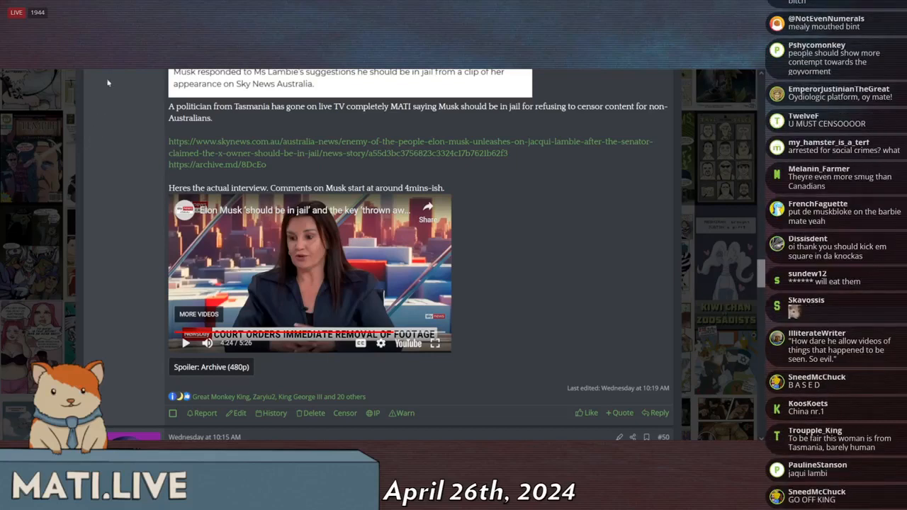
pyautogui.scroll(-3)
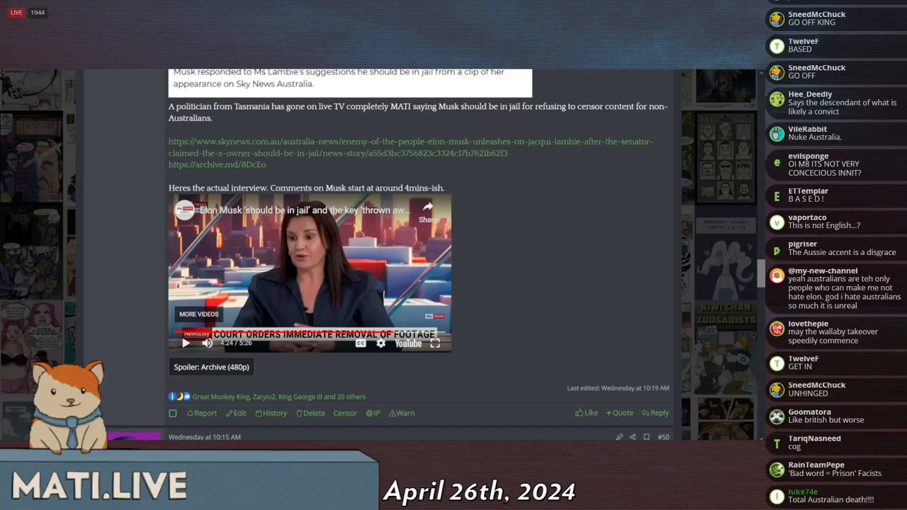
pyautogui.scroll(-3)
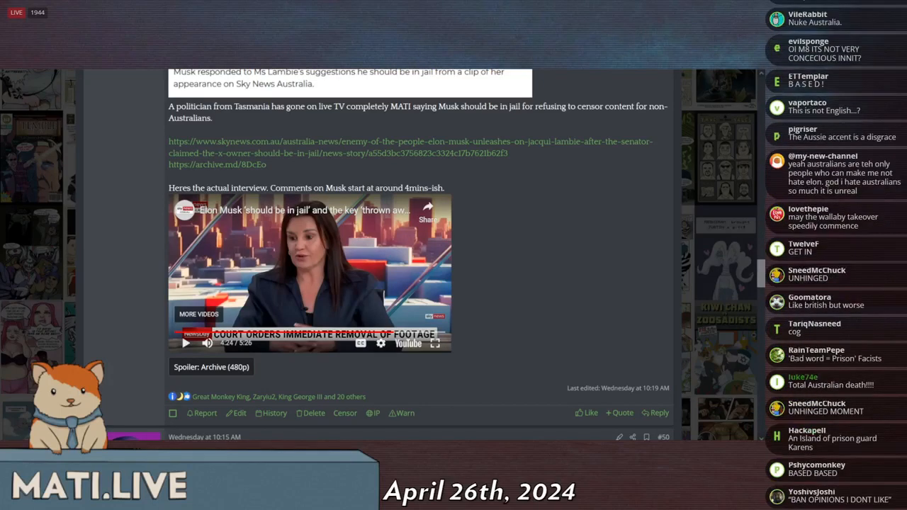
pyautogui.scroll(-3)
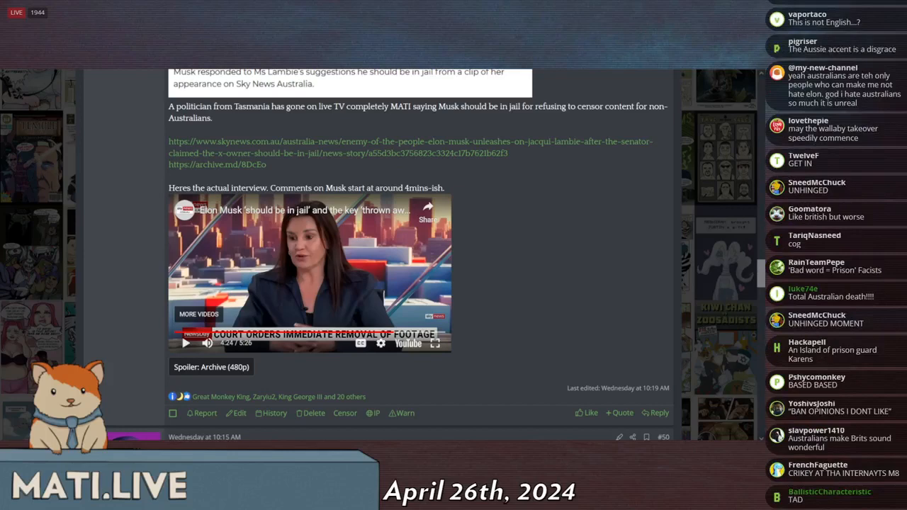
pyautogui.scroll(-3)
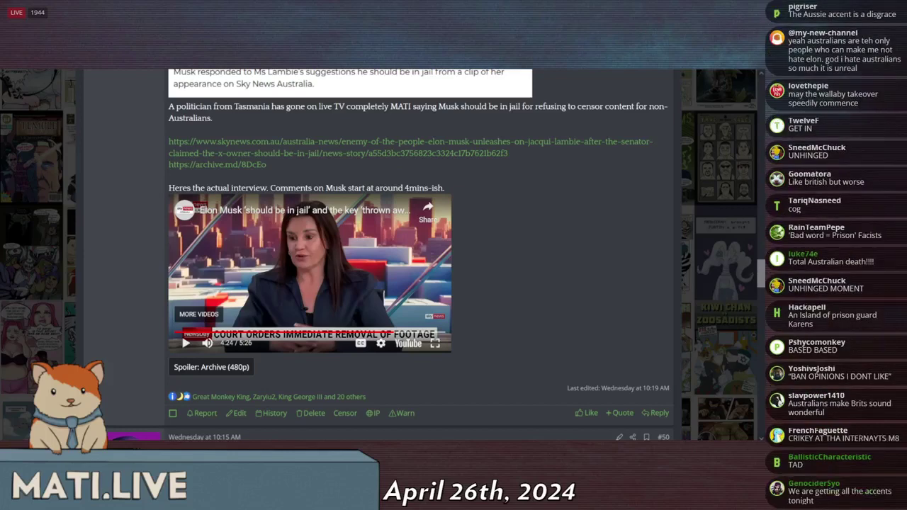
pyautogui.scroll(-3)
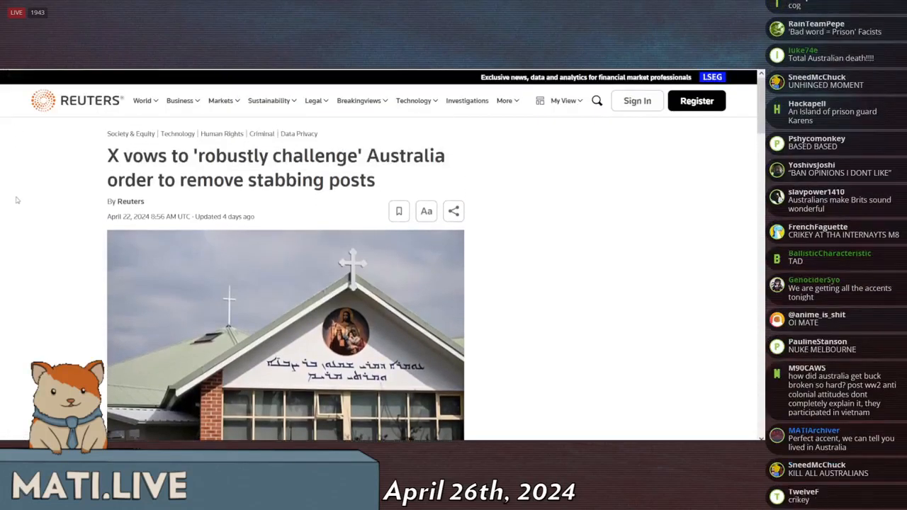
# Scroll back through the Kiwi Farms post where the Sky News clip shows a panel discussion
pyautogui.scroll(-3)
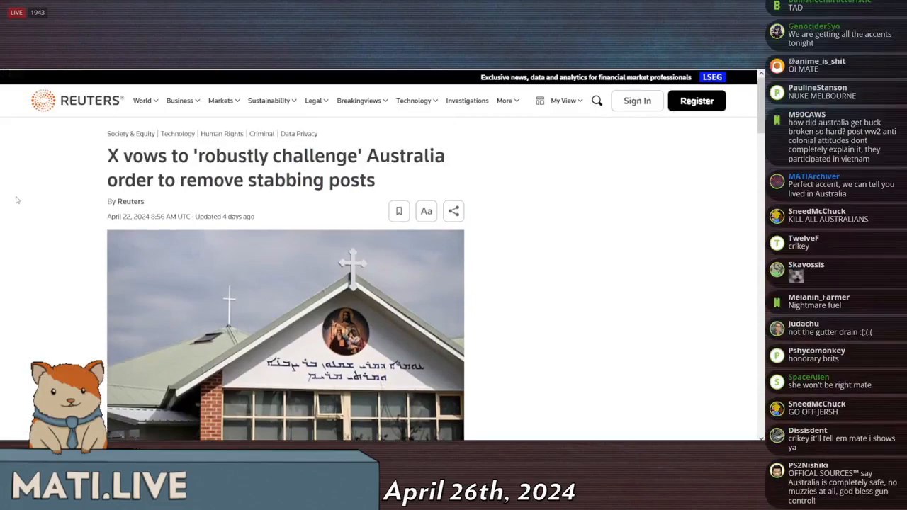
pyautogui.scroll(-3)
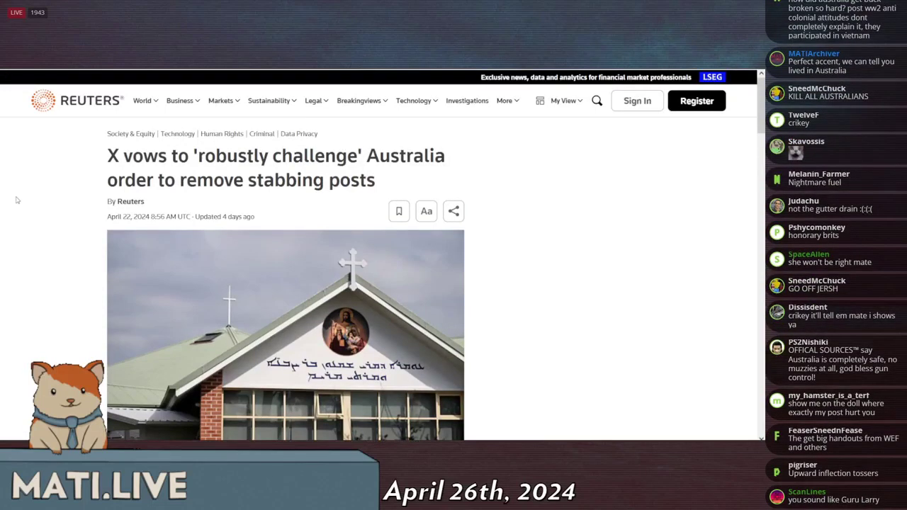
pyautogui.scroll(-3)
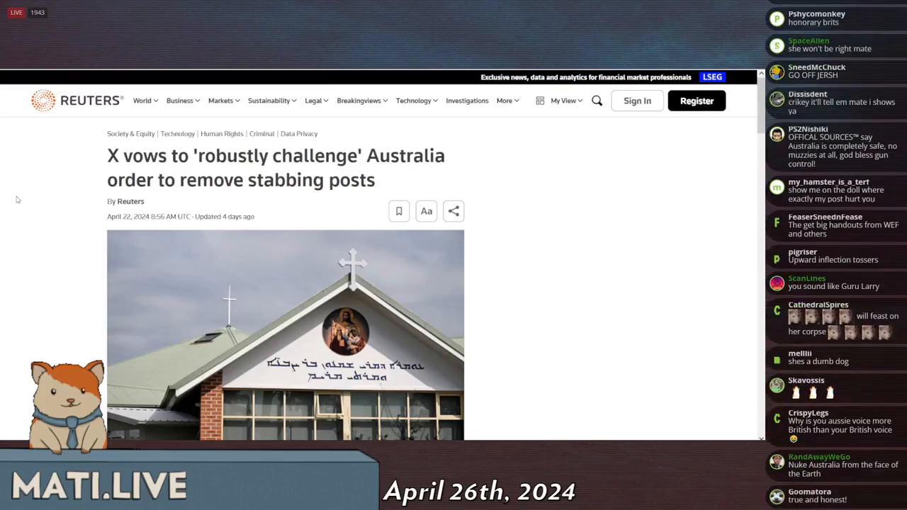
pyautogui.scroll(-3)
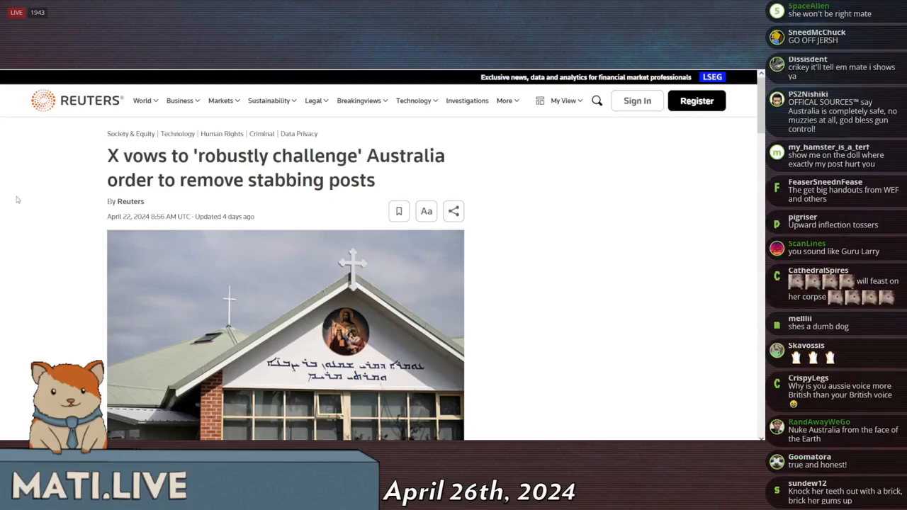
pyautogui.scroll(-3)
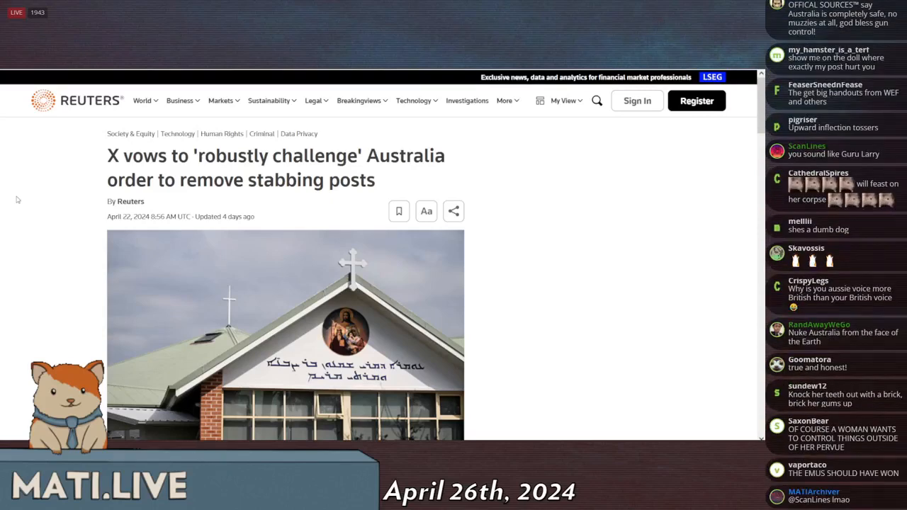
pyautogui.scroll(-3)
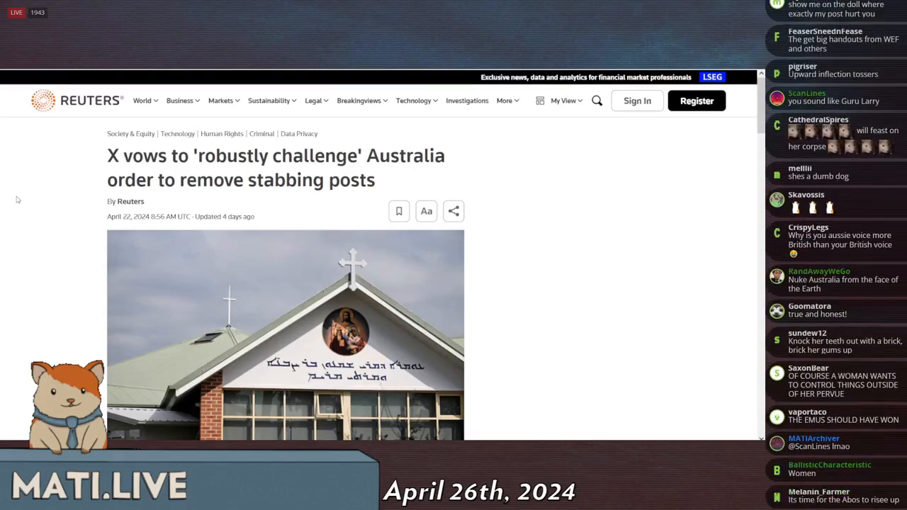
pyautogui.scroll(-3)
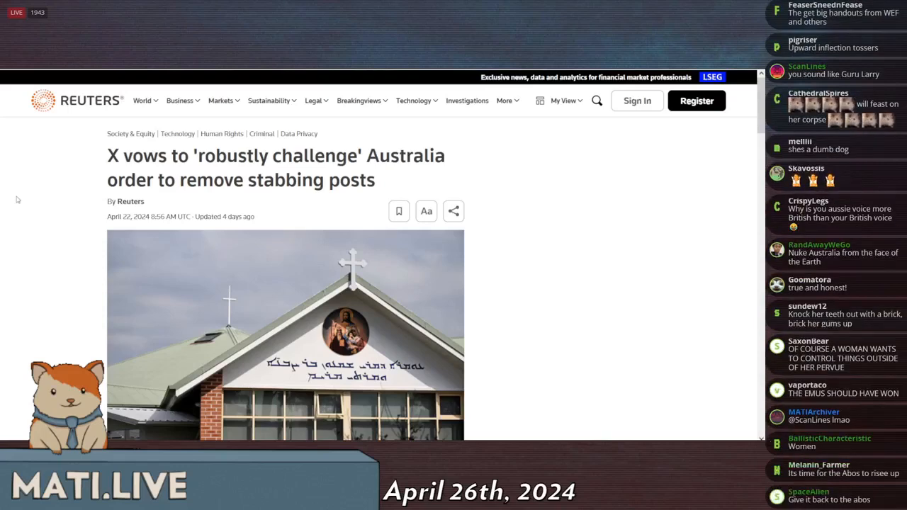
pyautogui.scroll(-3)
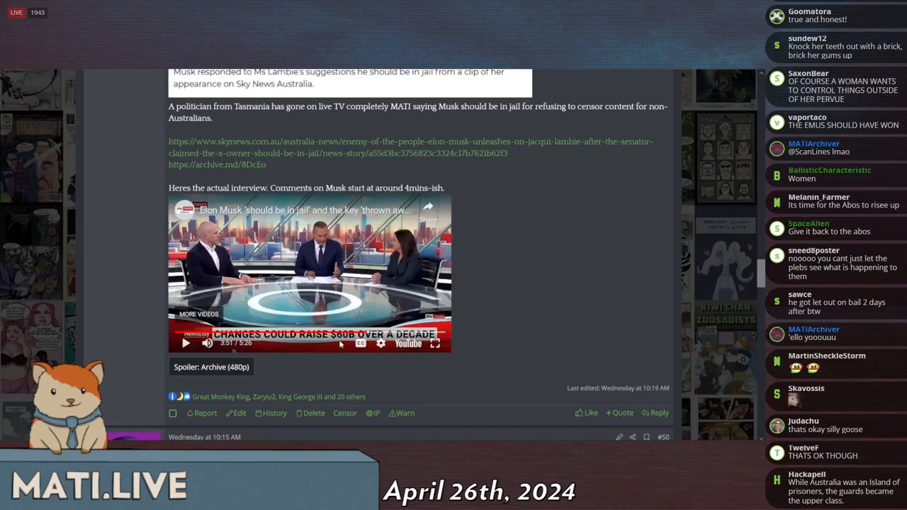
# Scroll along the post while the Sky News interview runs to Ms Lambie speaking about Musk mocking the PM
pyautogui.scroll(-3)
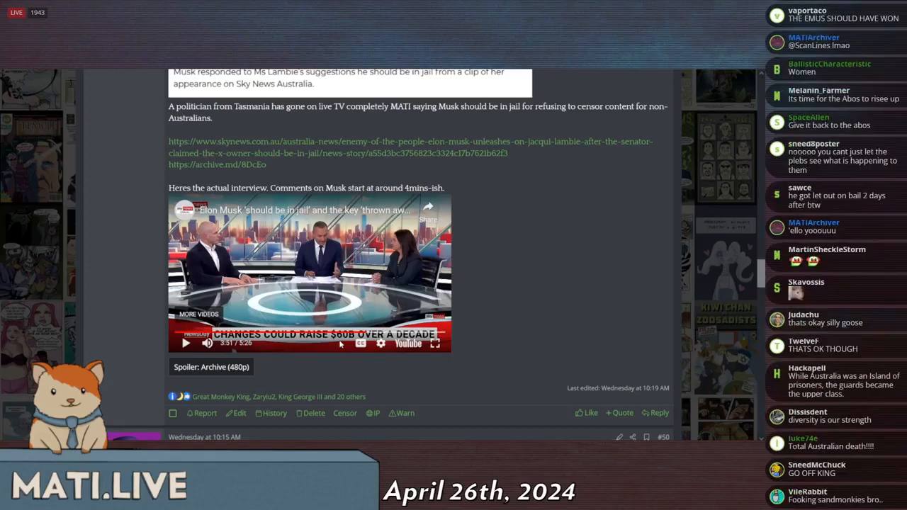
pyautogui.scroll(-3)
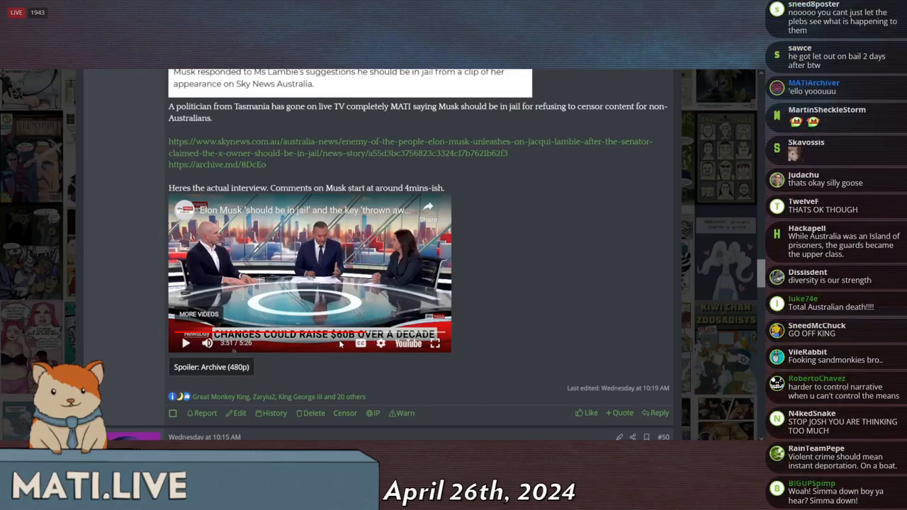
pyautogui.scroll(-3)
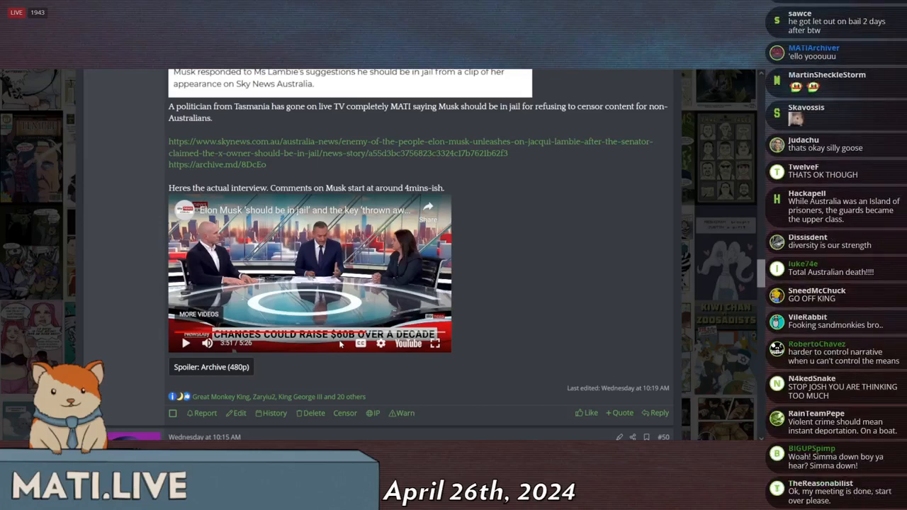
pyautogui.scroll(-3)
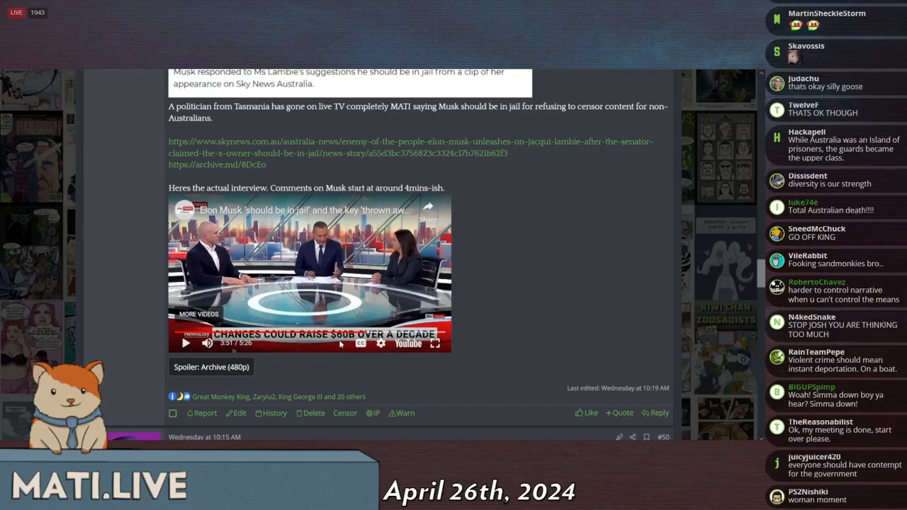
pyautogui.scroll(-3)
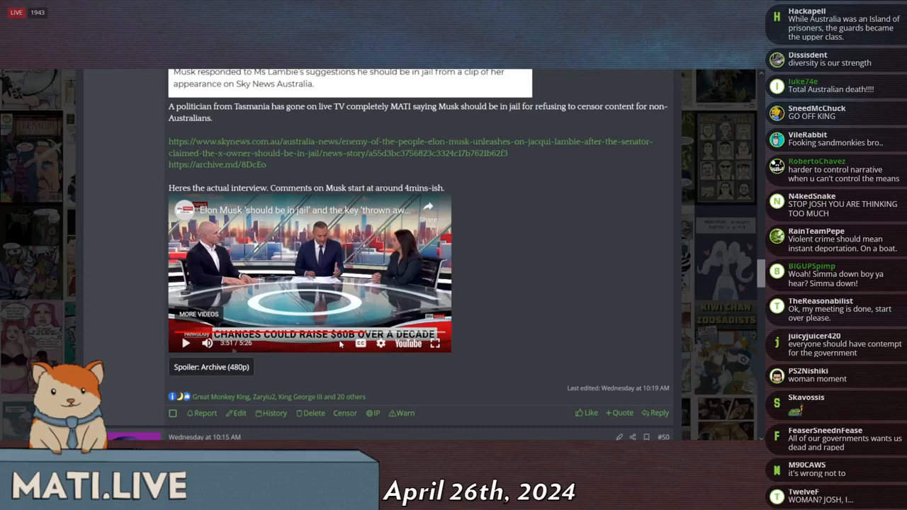
pyautogui.scroll(-3)
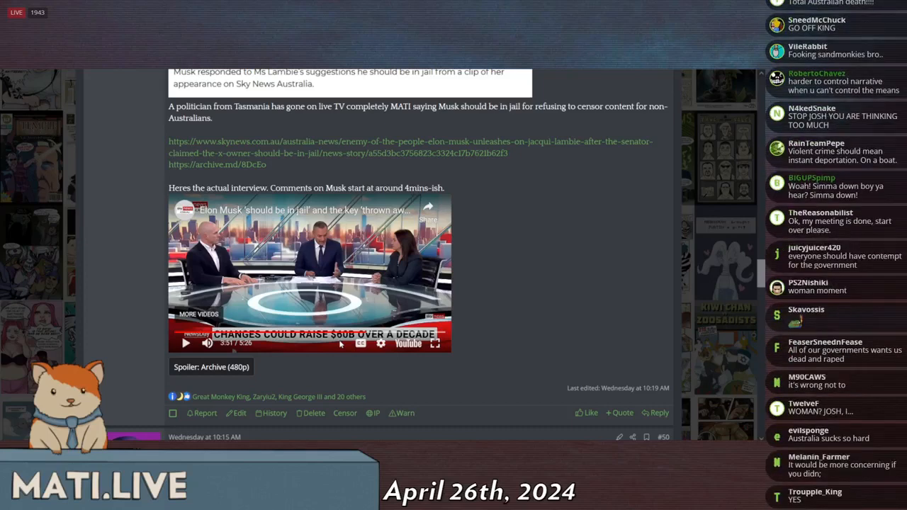
pyautogui.scroll(-3)
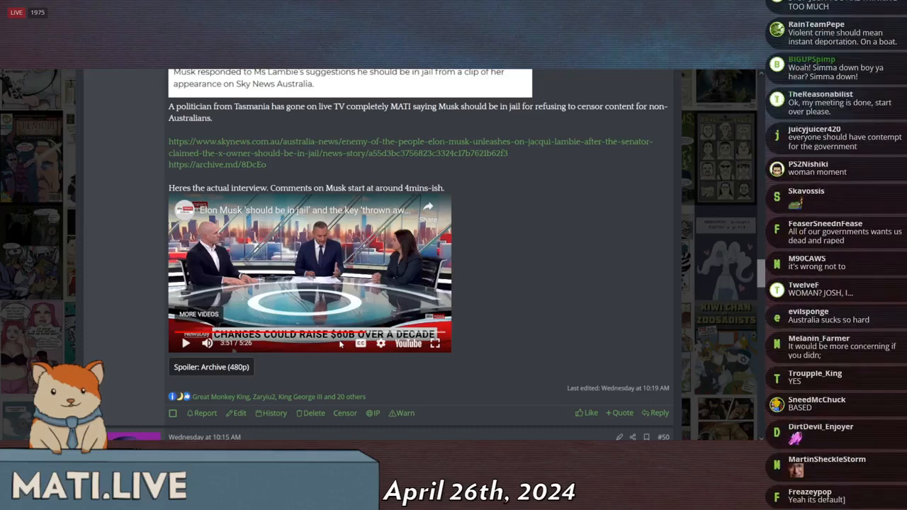
pyautogui.scroll(-3)
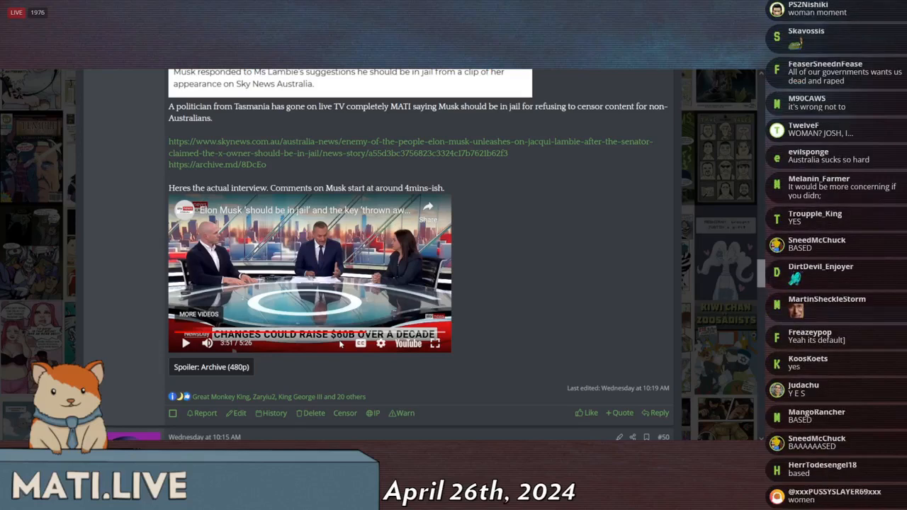
pyautogui.scroll(-3)
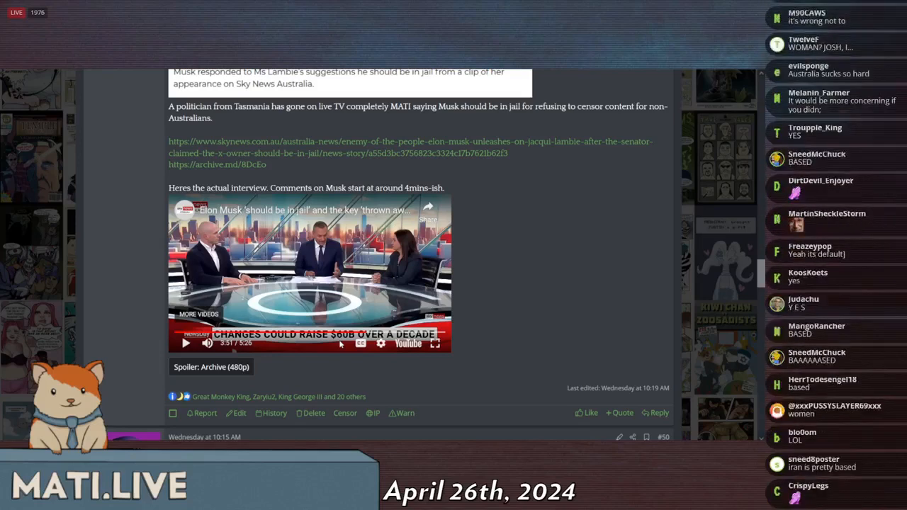
pyautogui.scroll(-3)
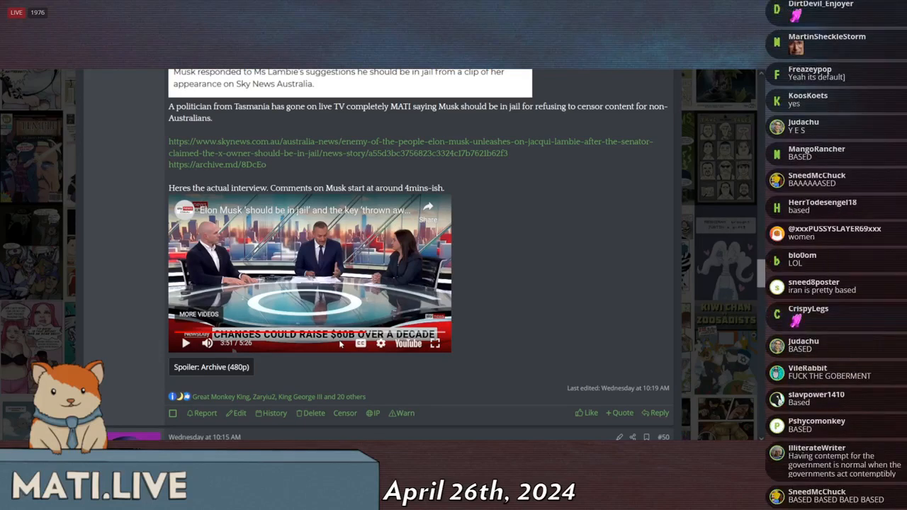
pyautogui.scroll(-3)
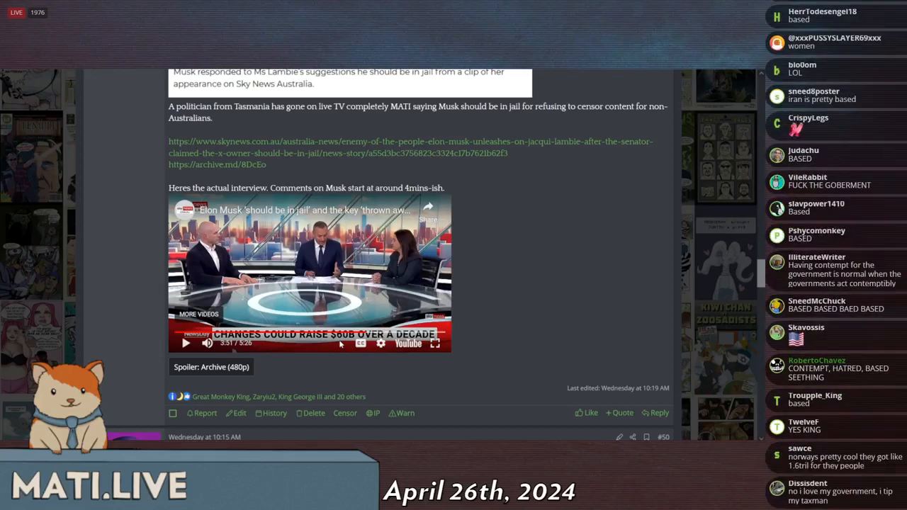
pyautogui.scroll(-3)
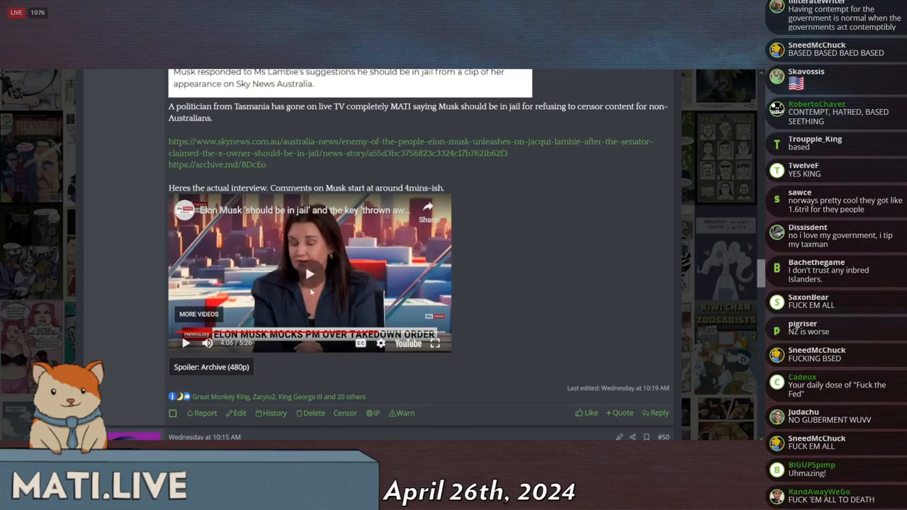
# Resume the Sky News clip and let it run to the court-ordered footage removal segment
pyautogui.click(309, 272)
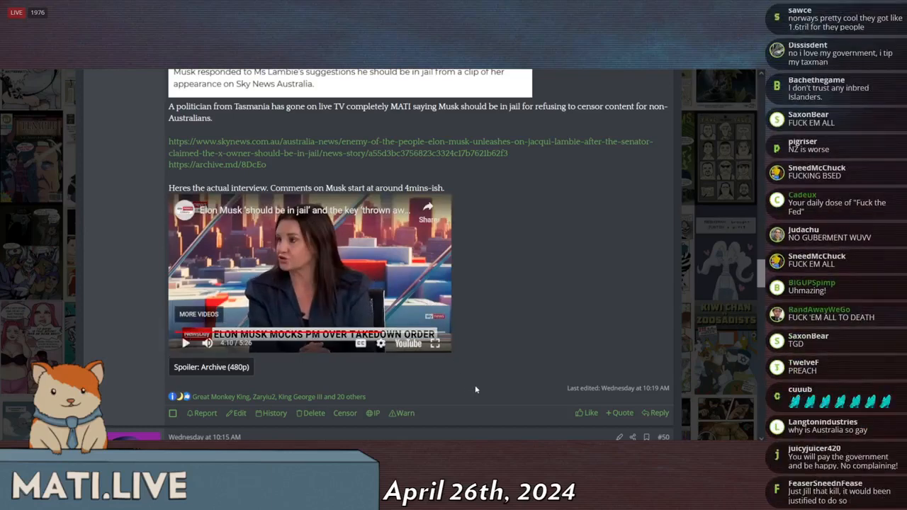
pyautogui.scroll(-3)
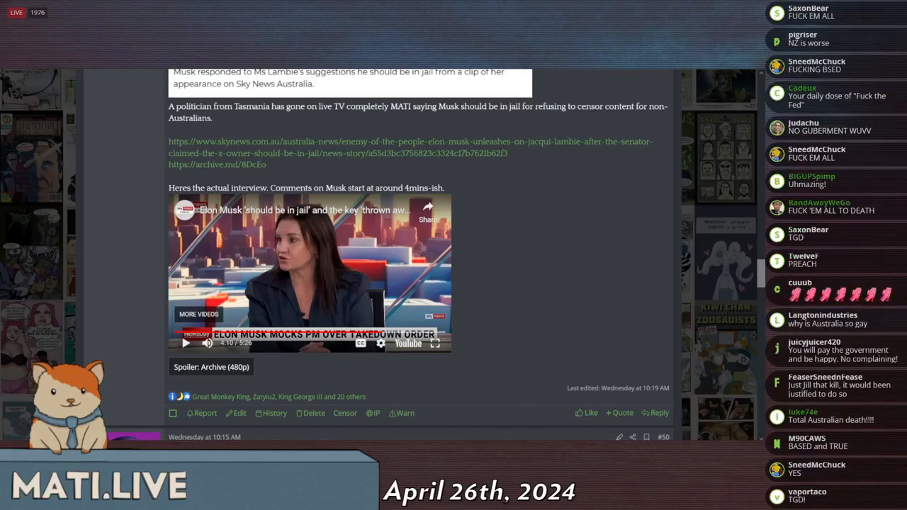
pyautogui.scroll(-3)
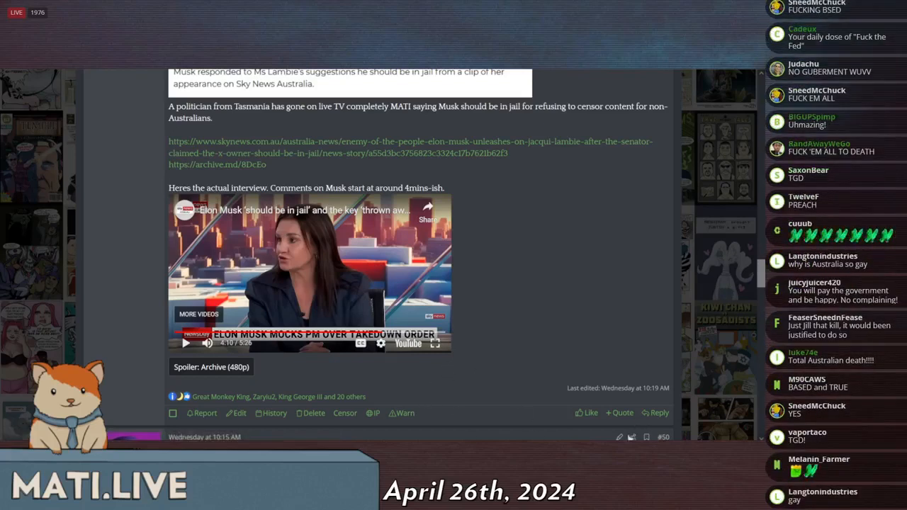
pyautogui.scroll(-3)
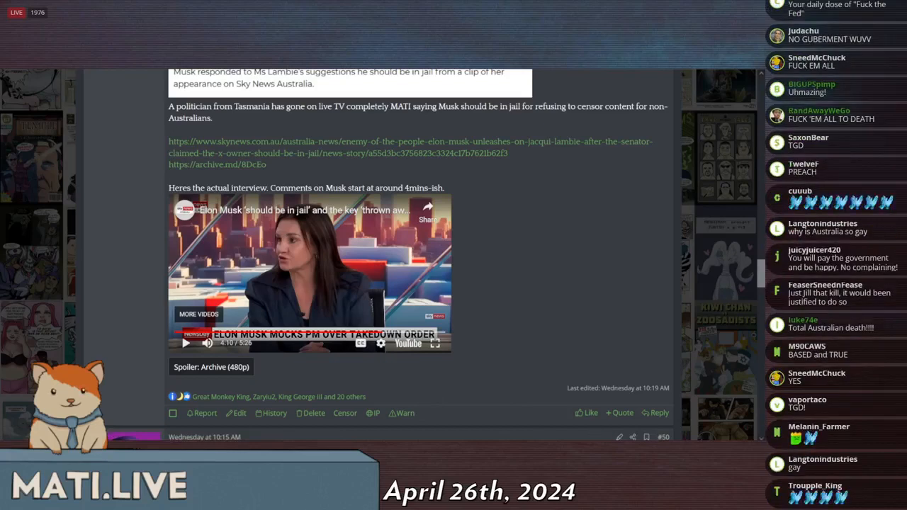
pyautogui.scroll(-3)
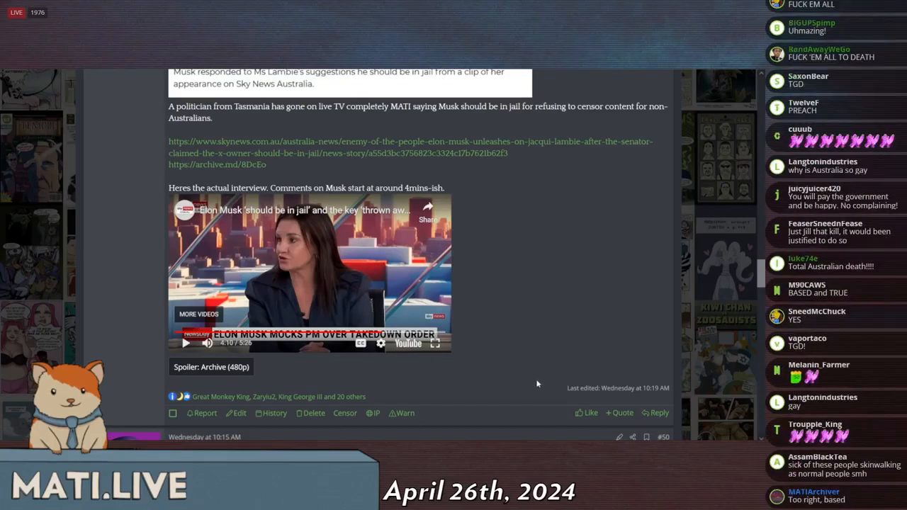
pyautogui.moveTo(332, 286)
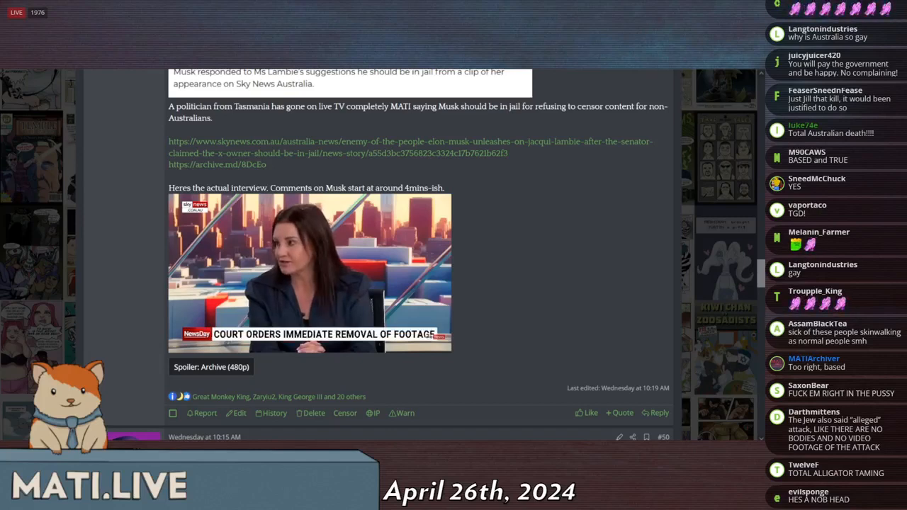
pyautogui.scroll(-3)
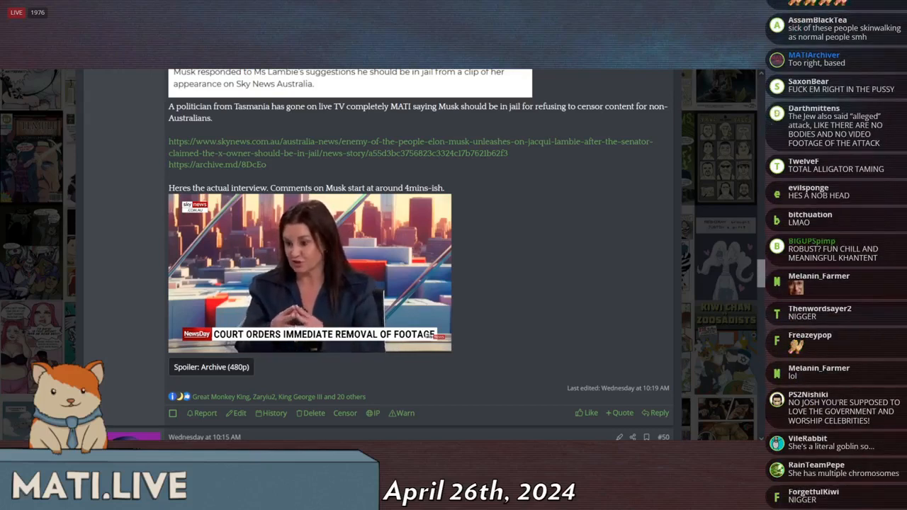
pyautogui.scroll(-3)
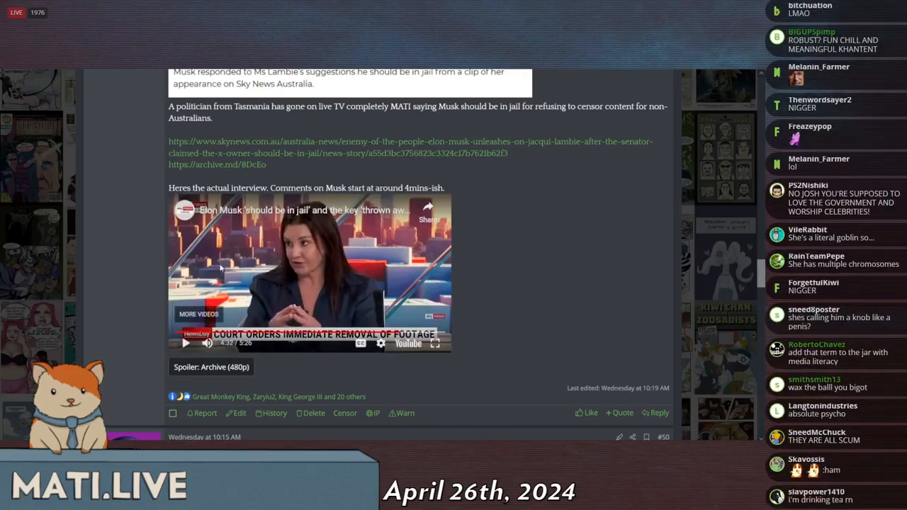
pyautogui.scroll(-3)
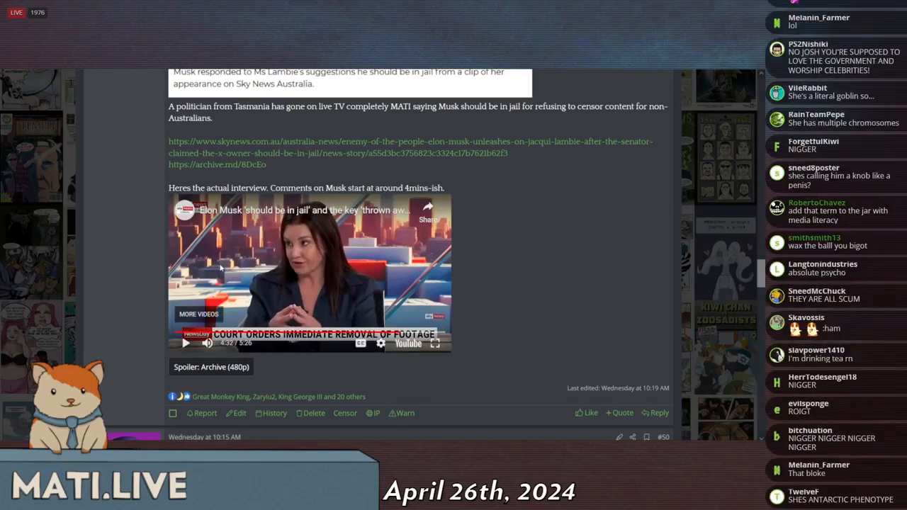
pyautogui.scroll(-3)
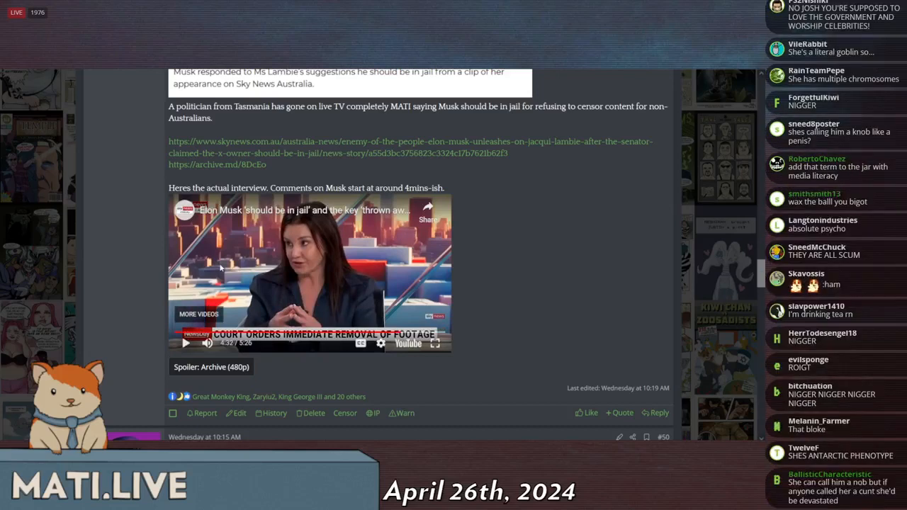
pyautogui.scroll(-3)
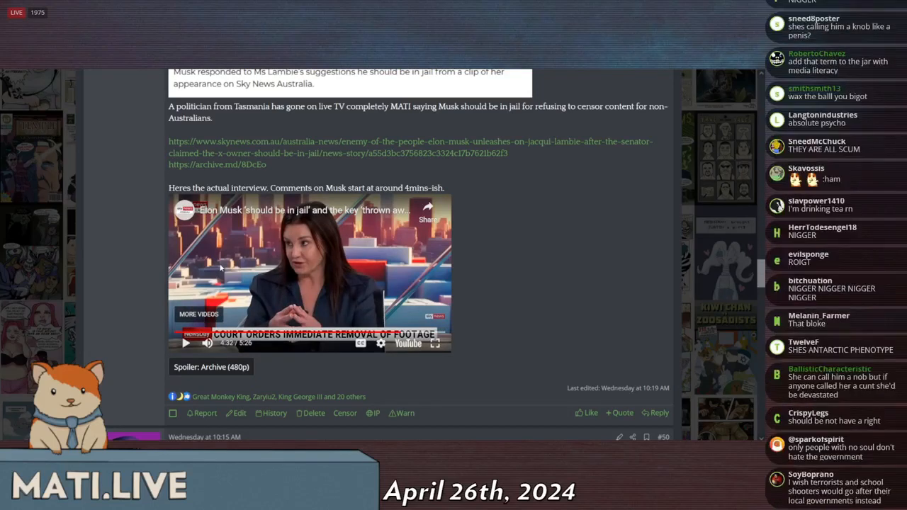
pyautogui.scroll(-3)
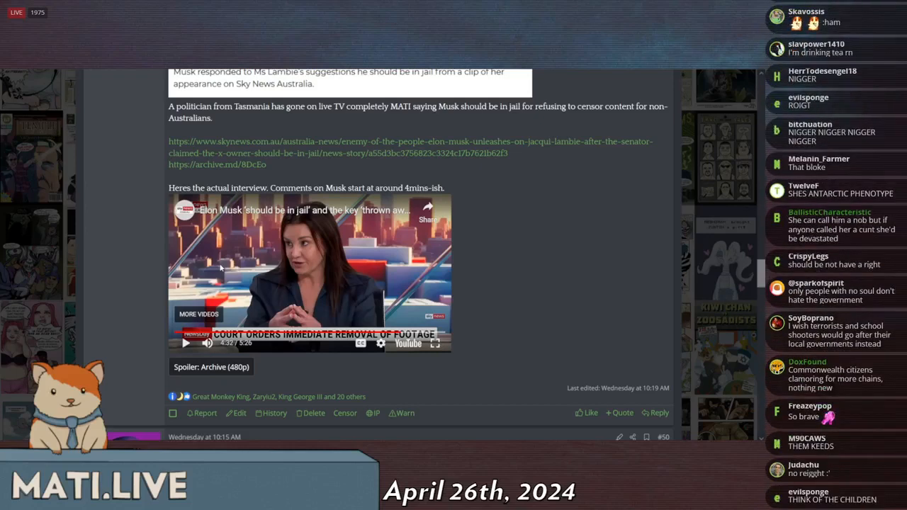
pyautogui.scroll(-3)
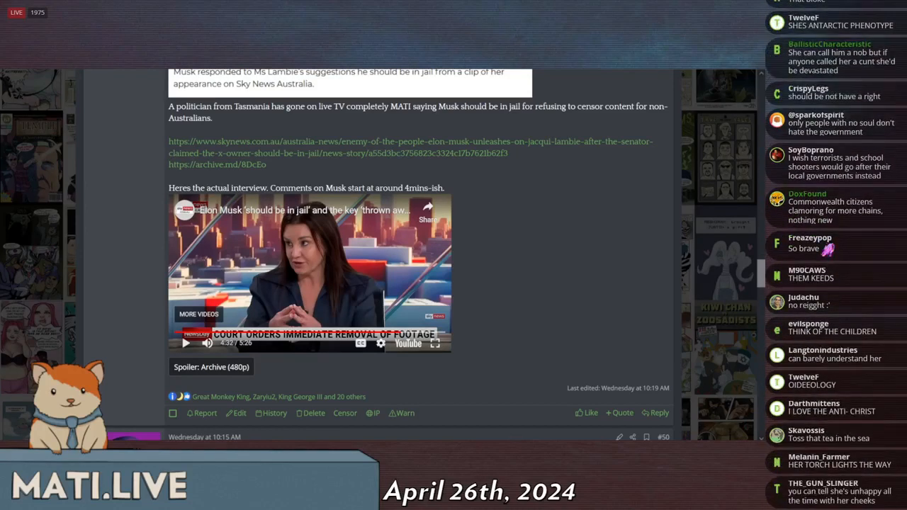
pyautogui.scroll(-3)
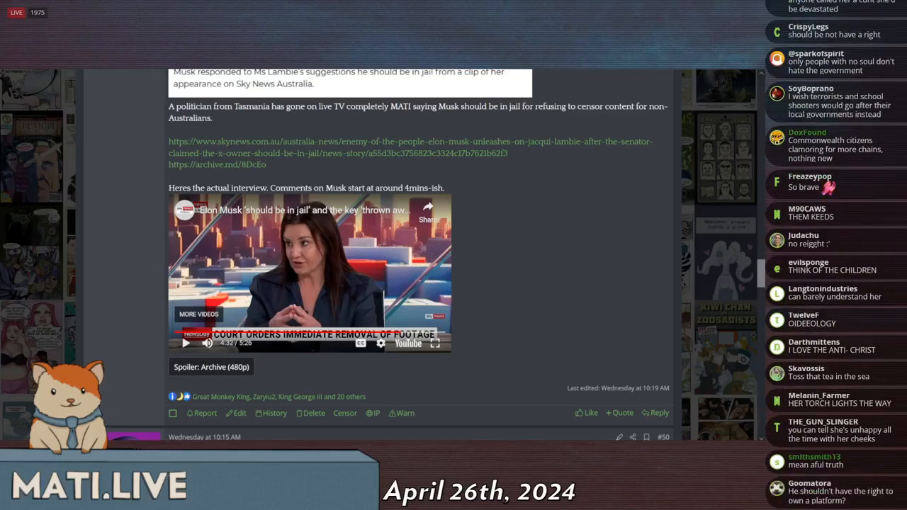
pyautogui.scroll(-3)
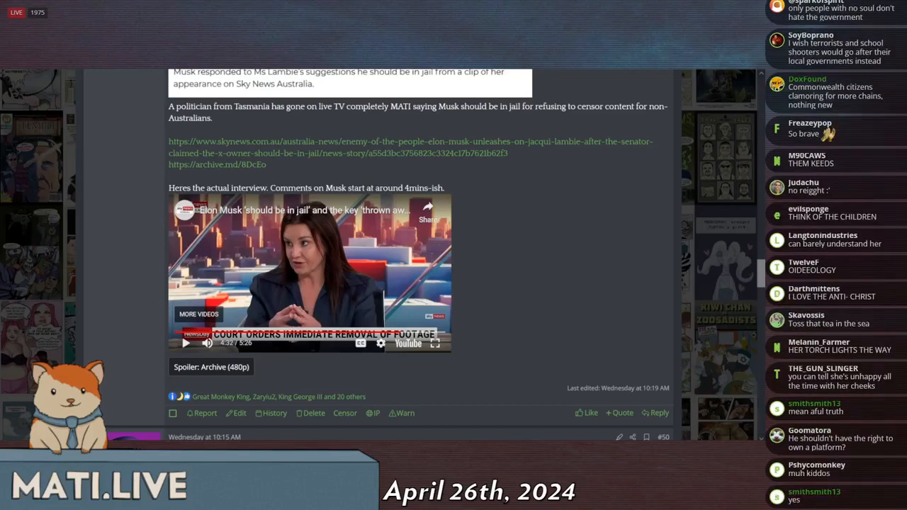
pyautogui.scroll(-3)
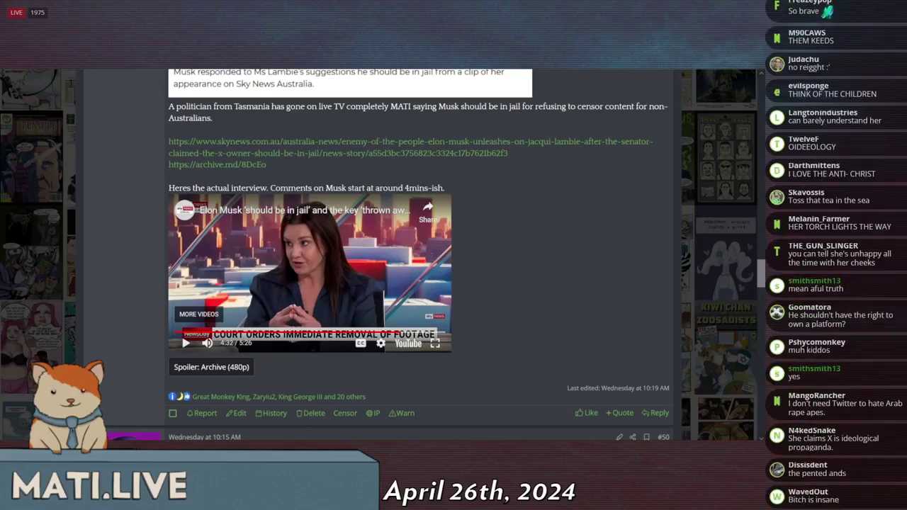
pyautogui.scroll(-3)
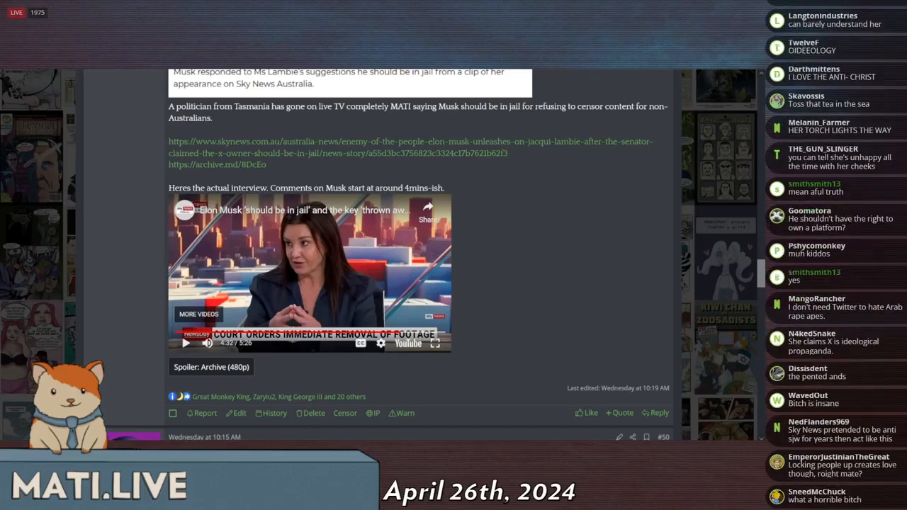
pyautogui.scroll(-3)
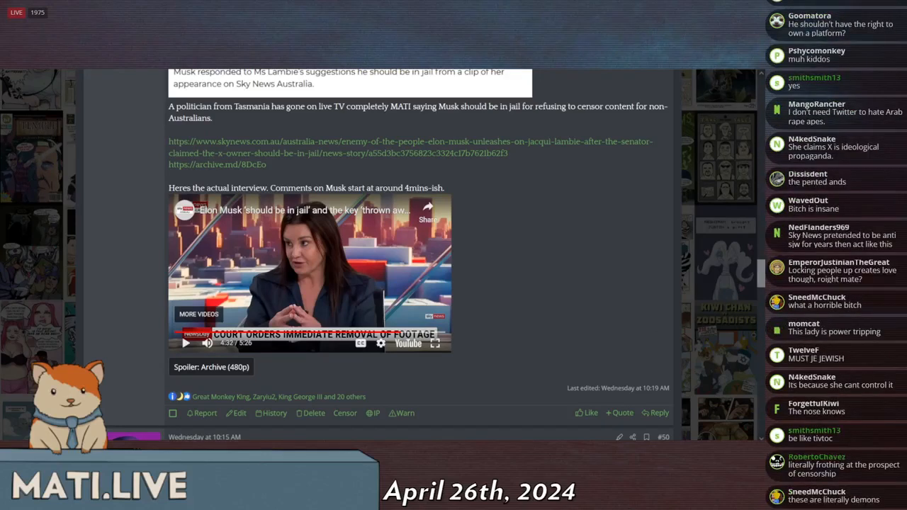
# Resume the Sky News clip, then pause it during the church stabbing content segment
pyautogui.click(184, 344)
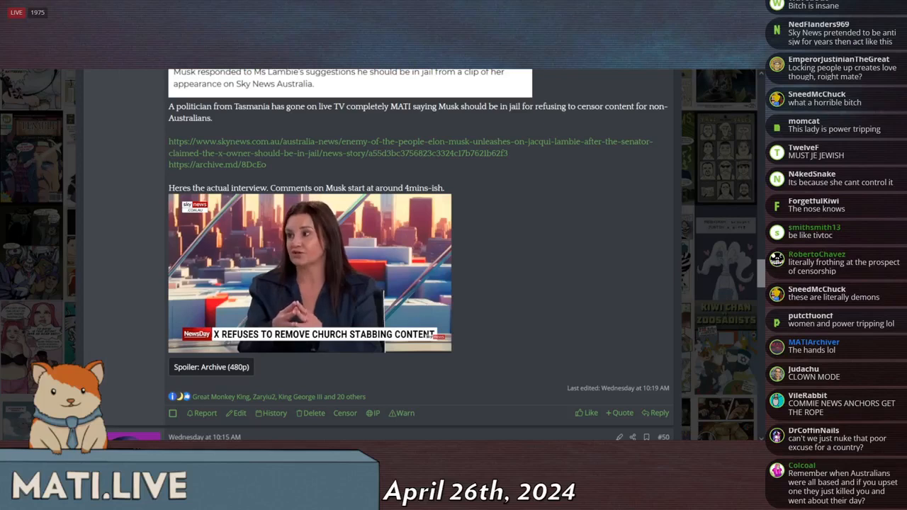
pyautogui.click(309, 272)
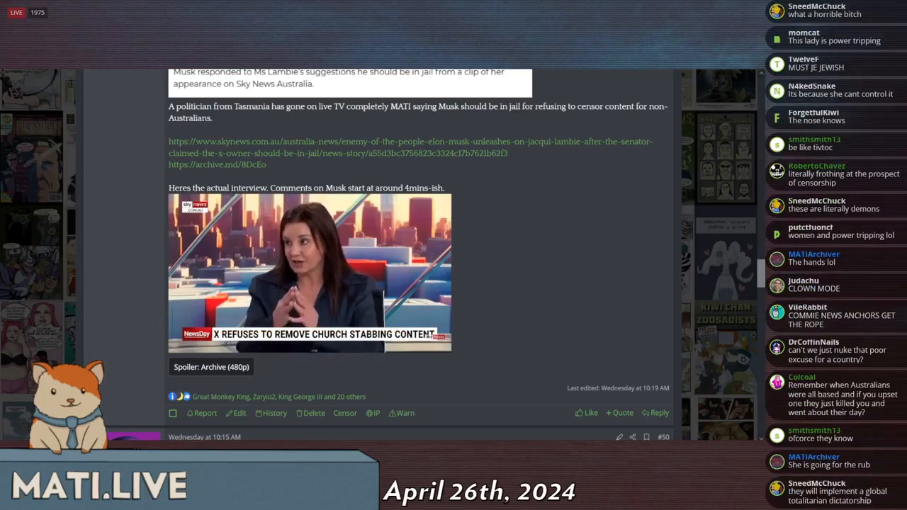
pyautogui.click(309, 276)
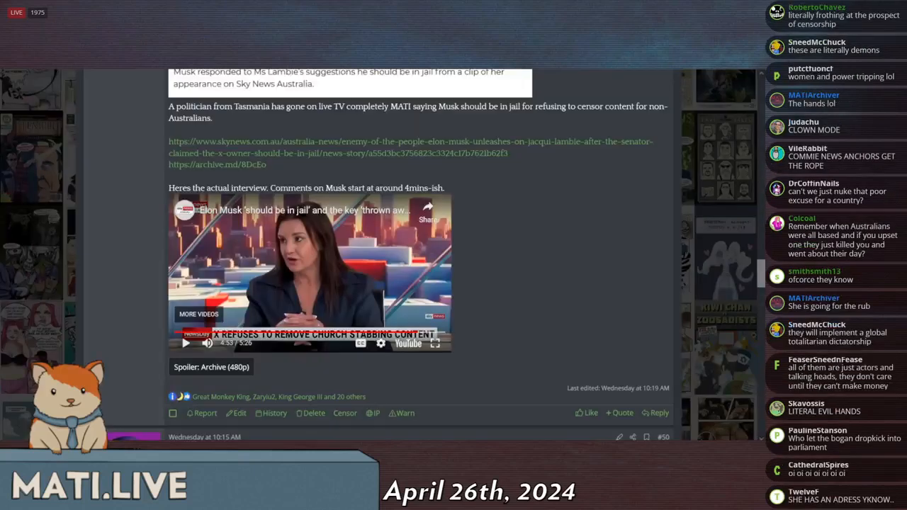
pyautogui.scroll(-3)
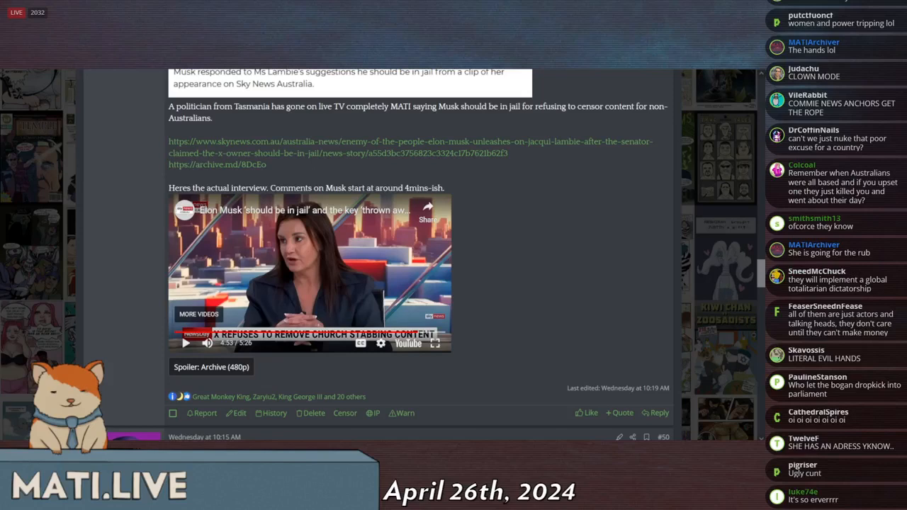
pyautogui.scroll(-3)
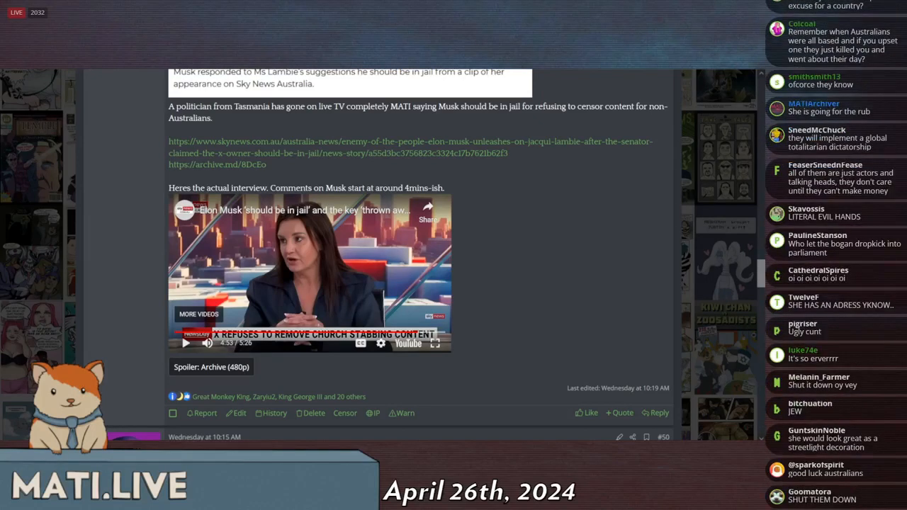
pyautogui.scroll(-3)
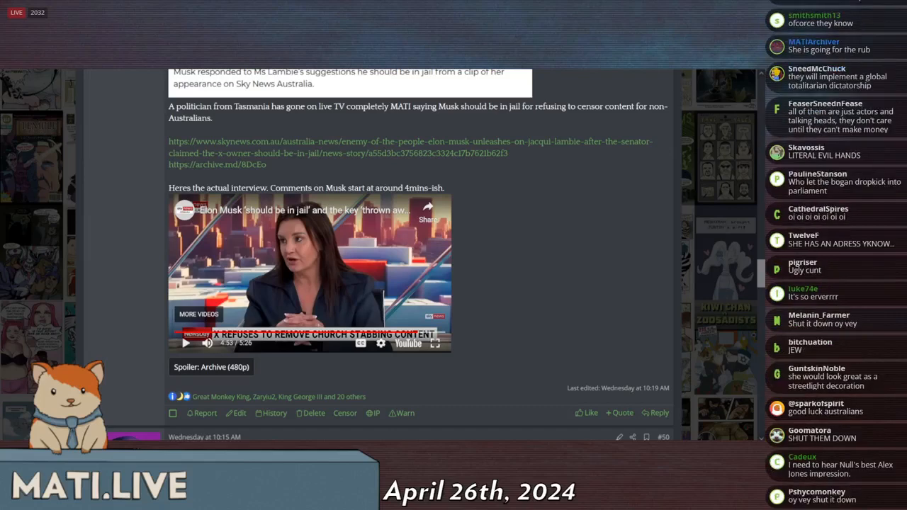
pyautogui.scroll(-3)
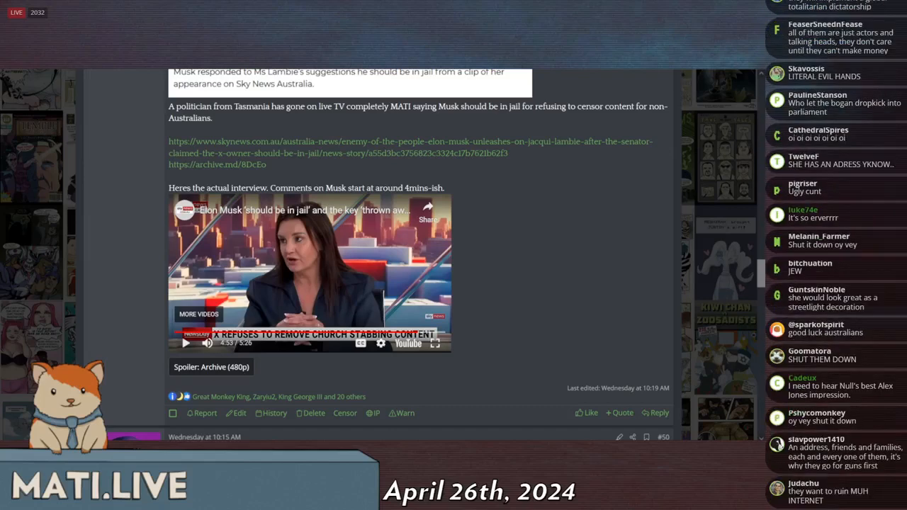
pyautogui.scroll(-3)
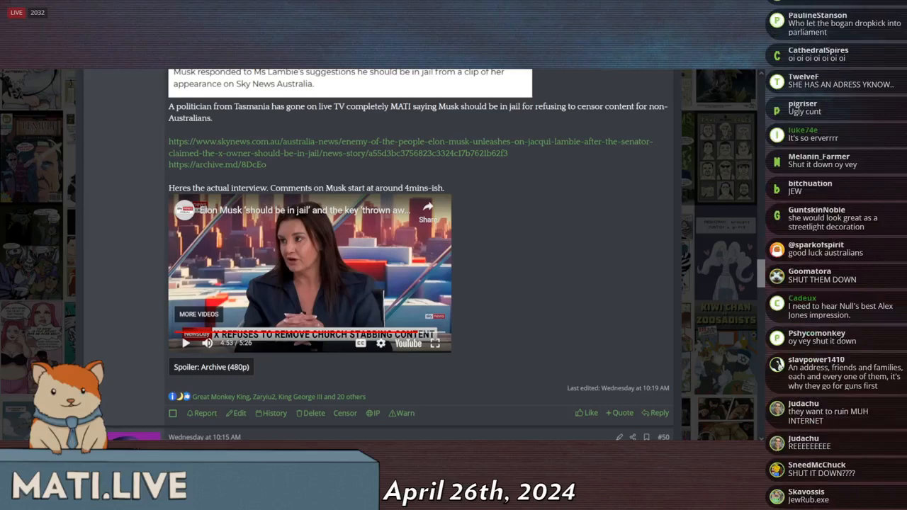
pyautogui.scroll(-3)
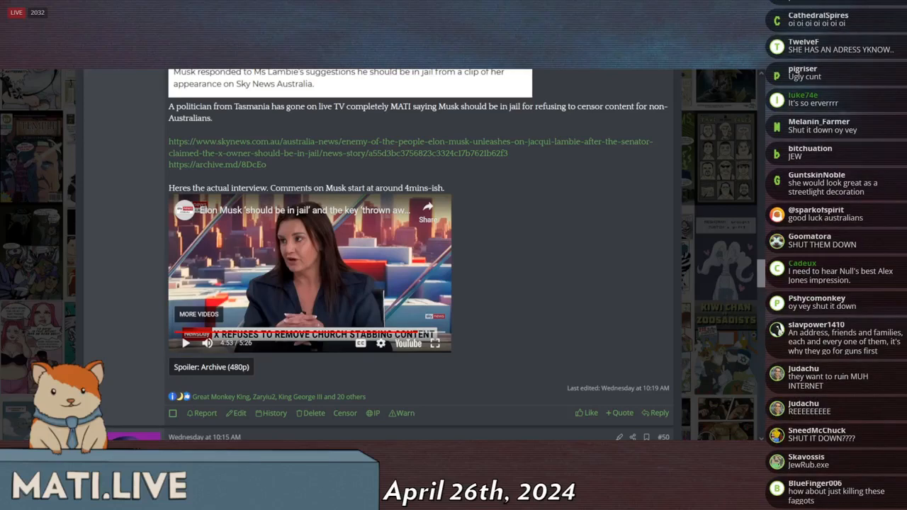
pyautogui.scroll(-3)
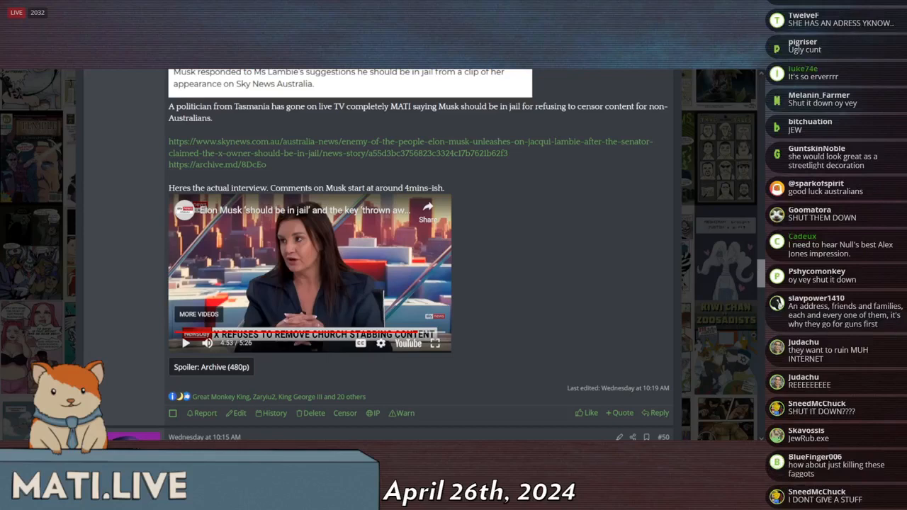
pyautogui.scroll(-3)
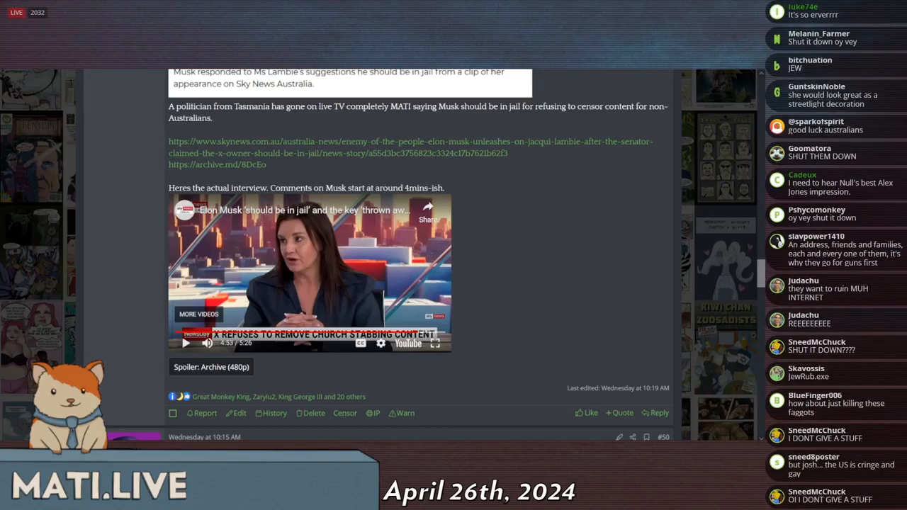
pyautogui.scroll(-3)
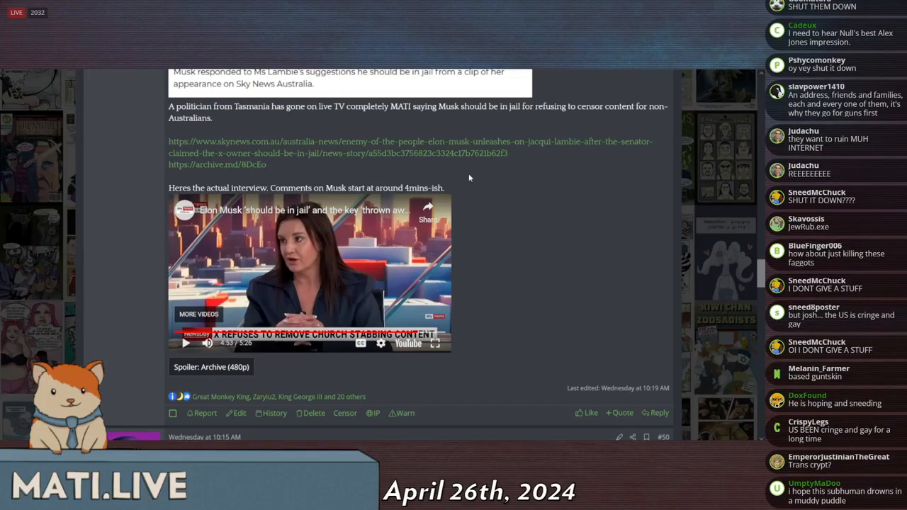
pyautogui.scroll(-3)
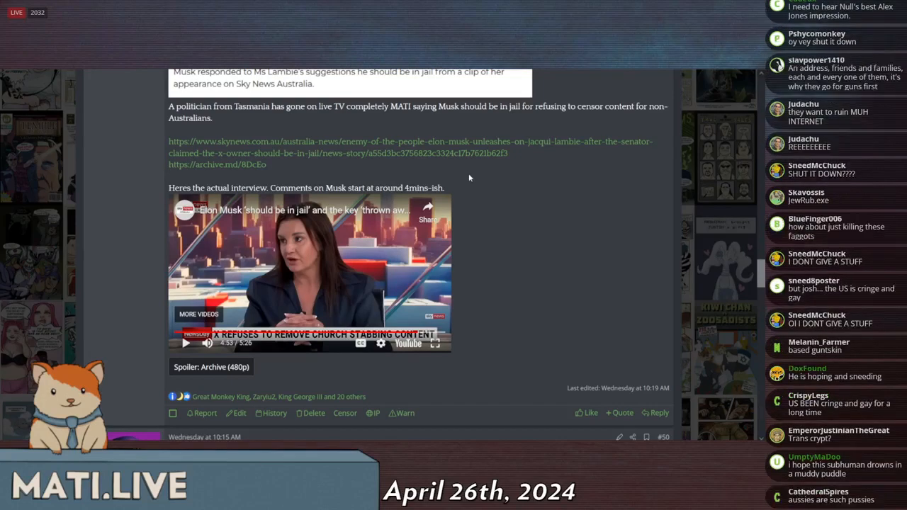
pyautogui.scroll(-3)
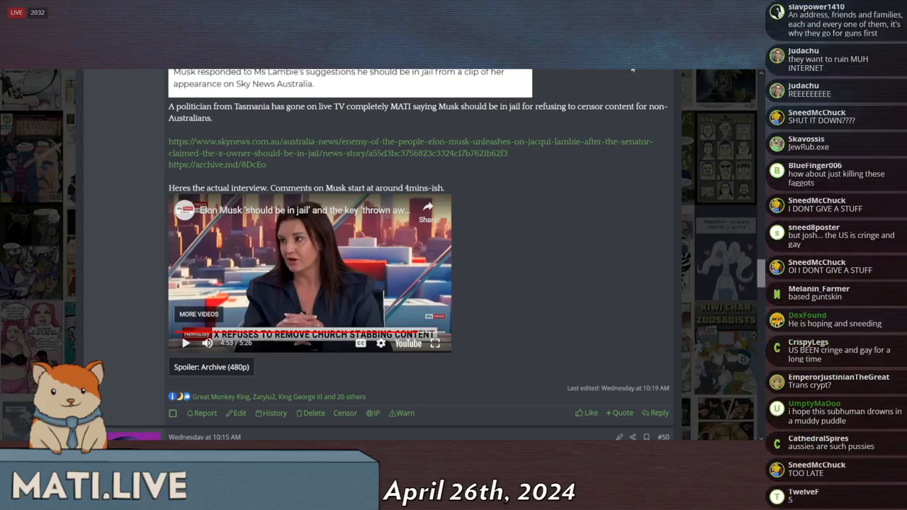
pyautogui.scroll(-3)
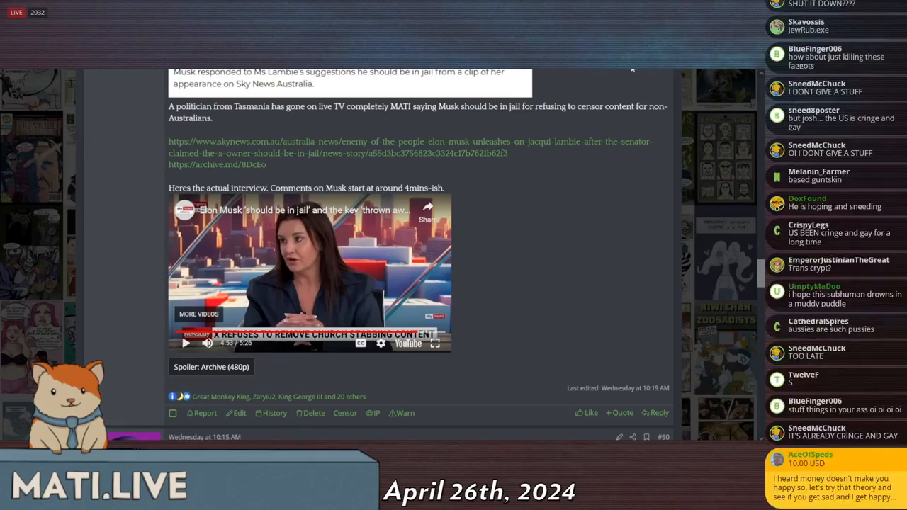
pyautogui.scroll(-3)
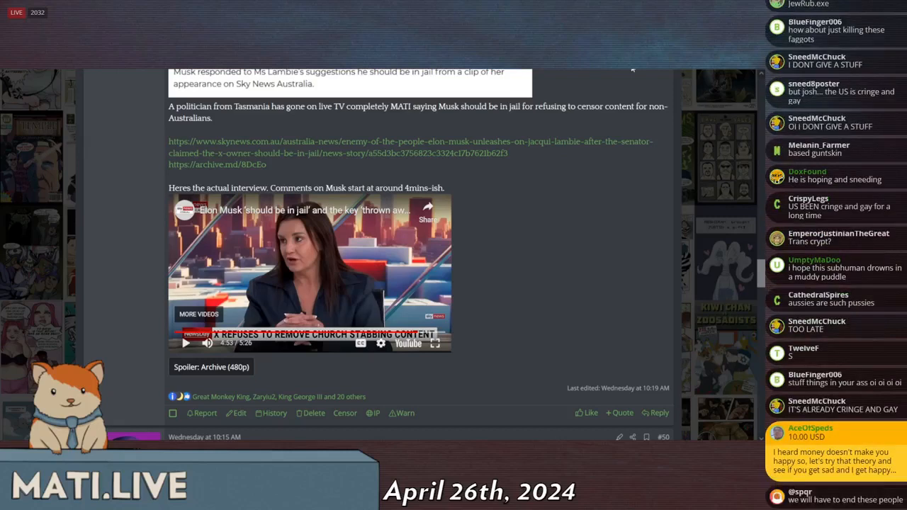
pyautogui.scroll(-3)
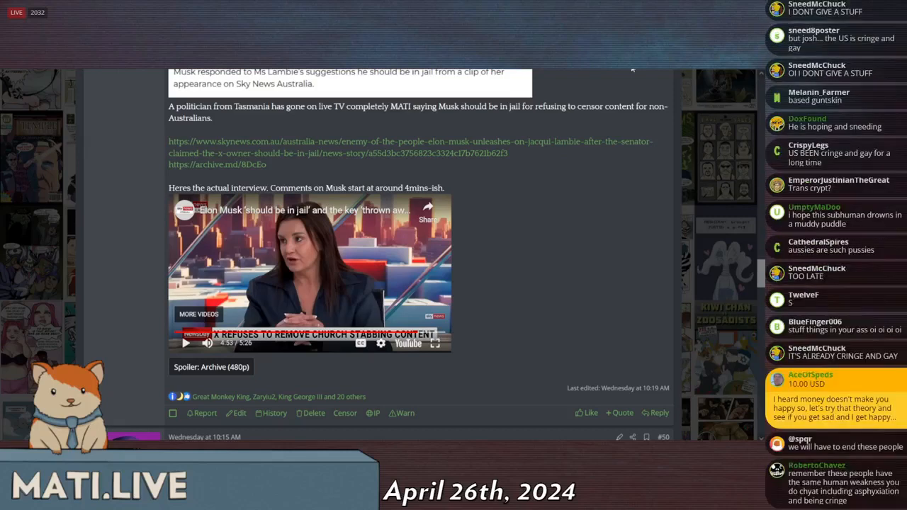
pyautogui.scroll(-3)
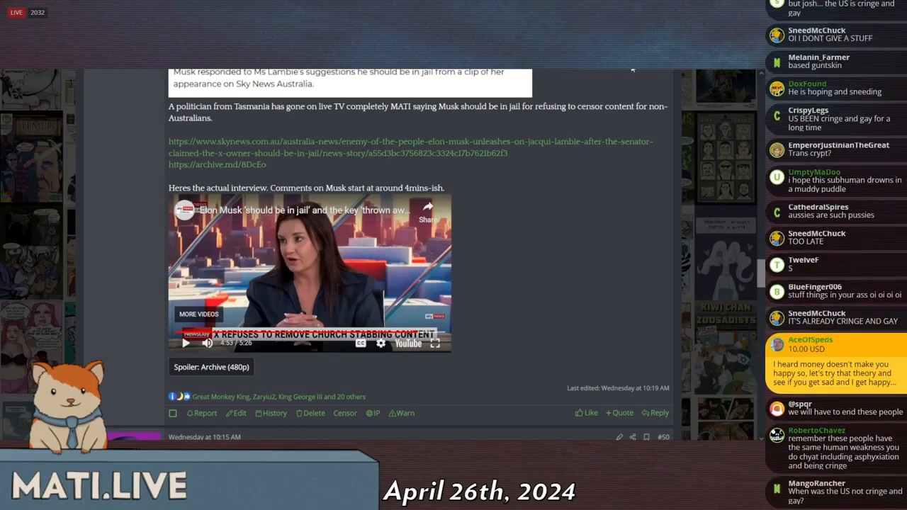
pyautogui.scroll(-3)
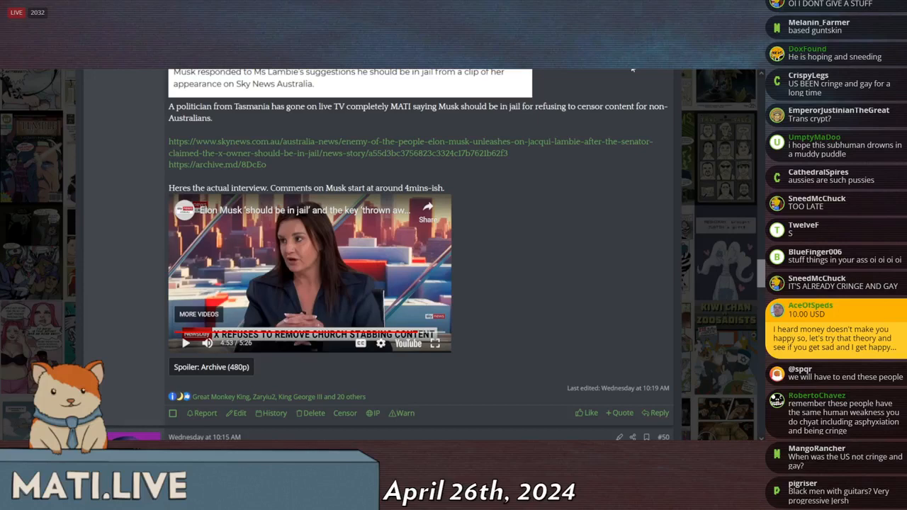
pyautogui.scroll(-3)
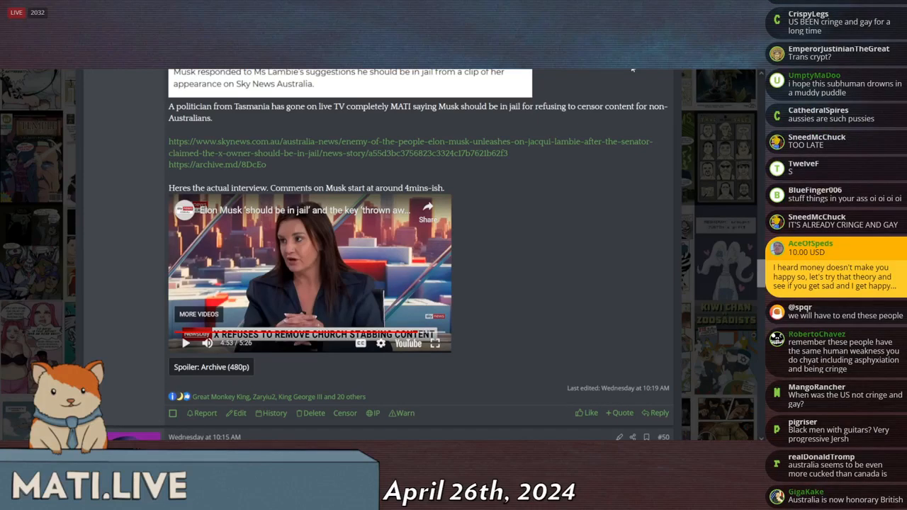
pyautogui.scroll(-3)
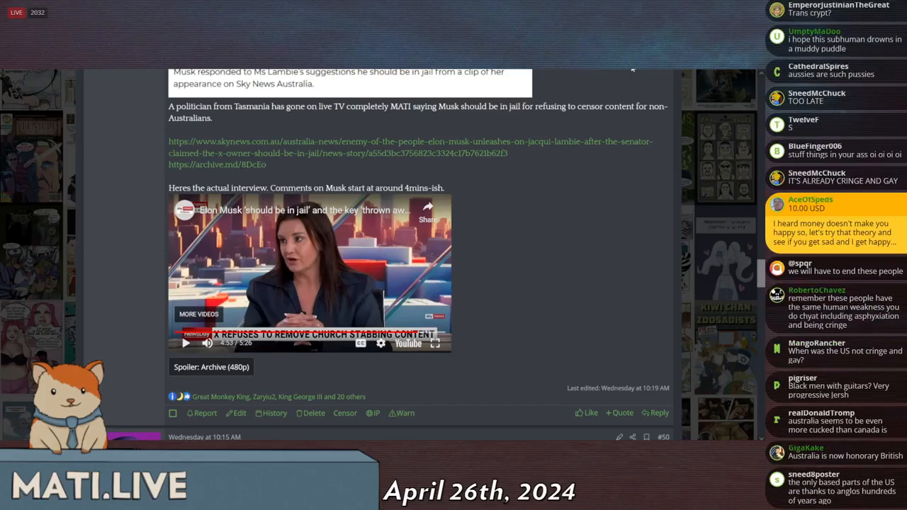
pyautogui.scroll(-3)
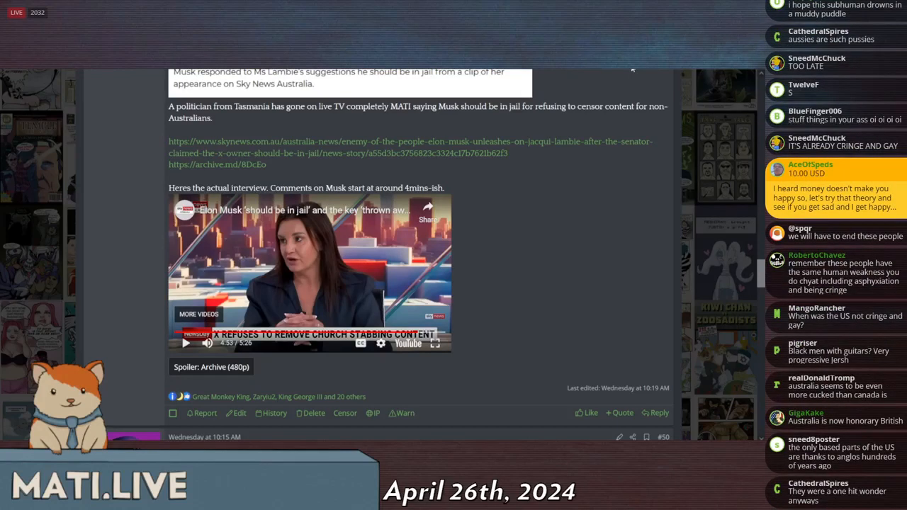
pyautogui.scroll(-3)
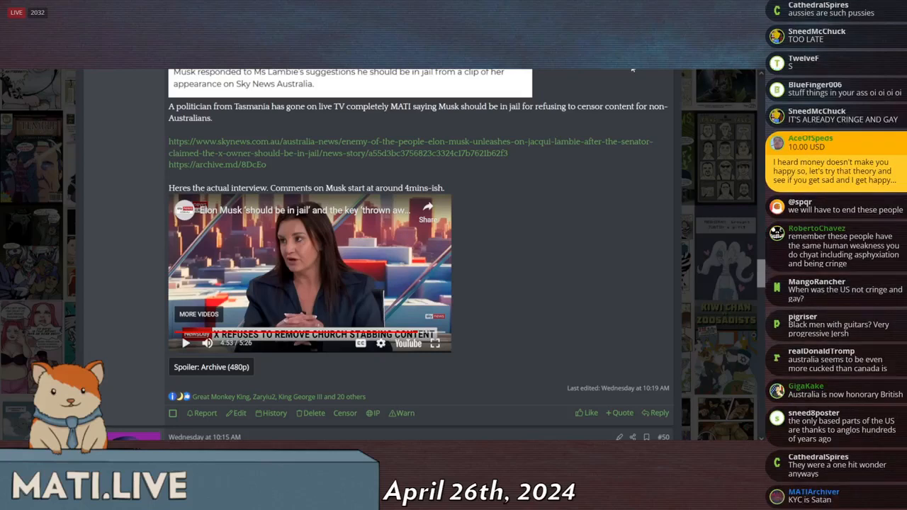
pyautogui.scroll(-3)
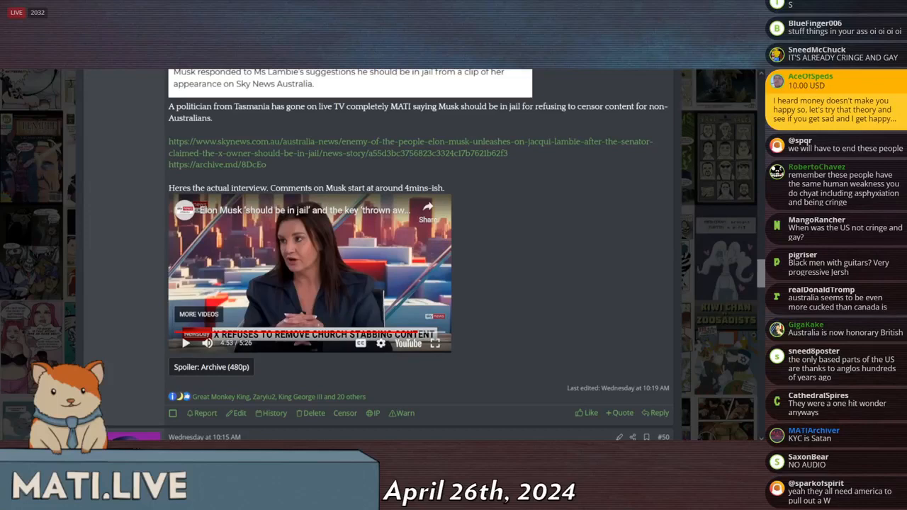
pyautogui.scroll(-3)
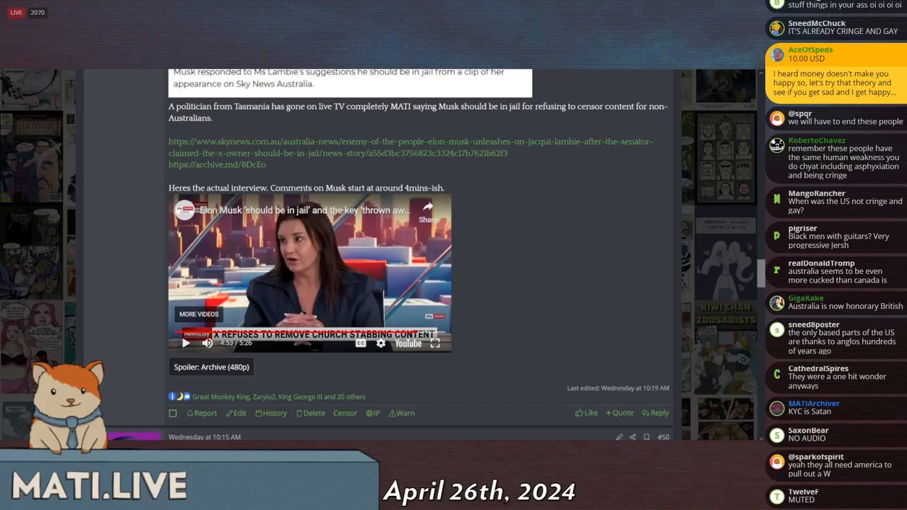
pyautogui.scroll(-3)
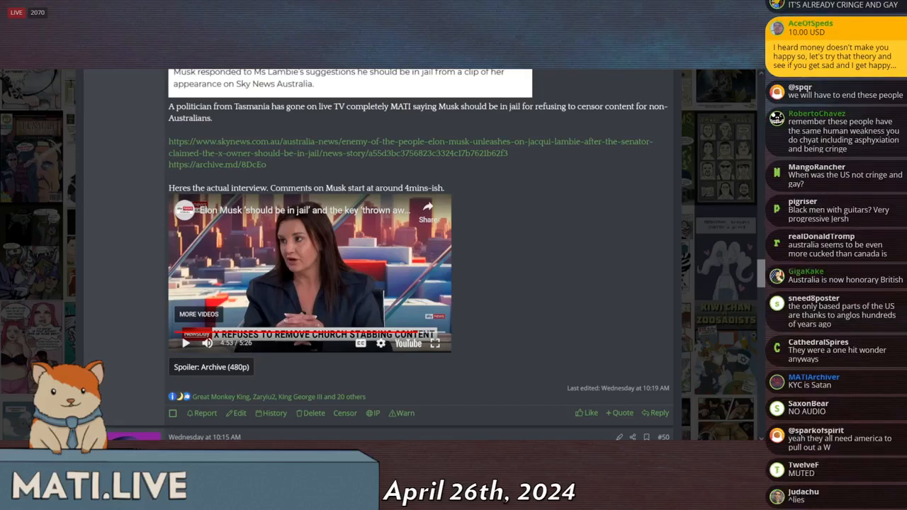
pyautogui.scroll(-3)
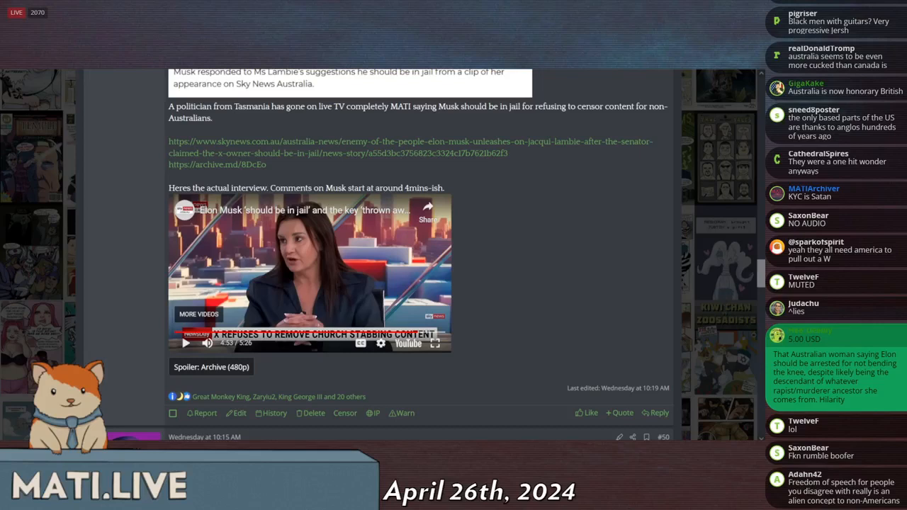
pyautogui.scroll(-3)
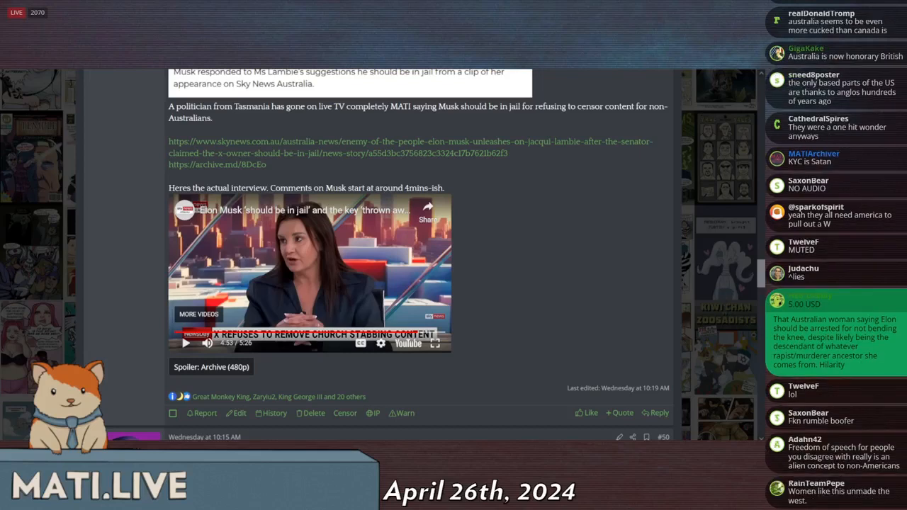
pyautogui.scroll(-3)
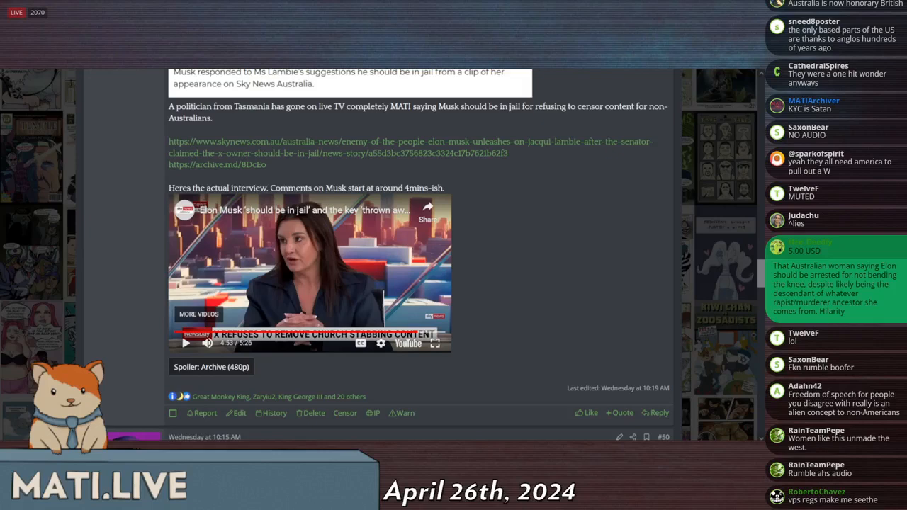
pyautogui.scroll(-3)
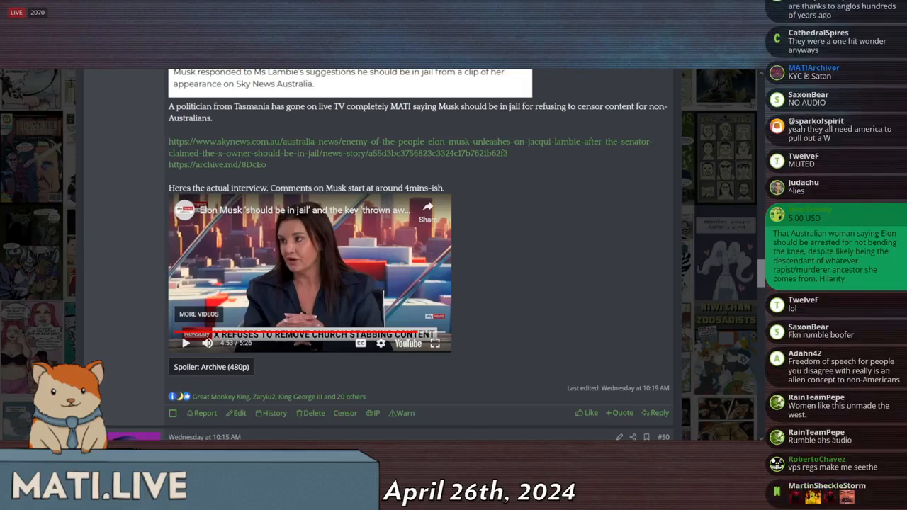